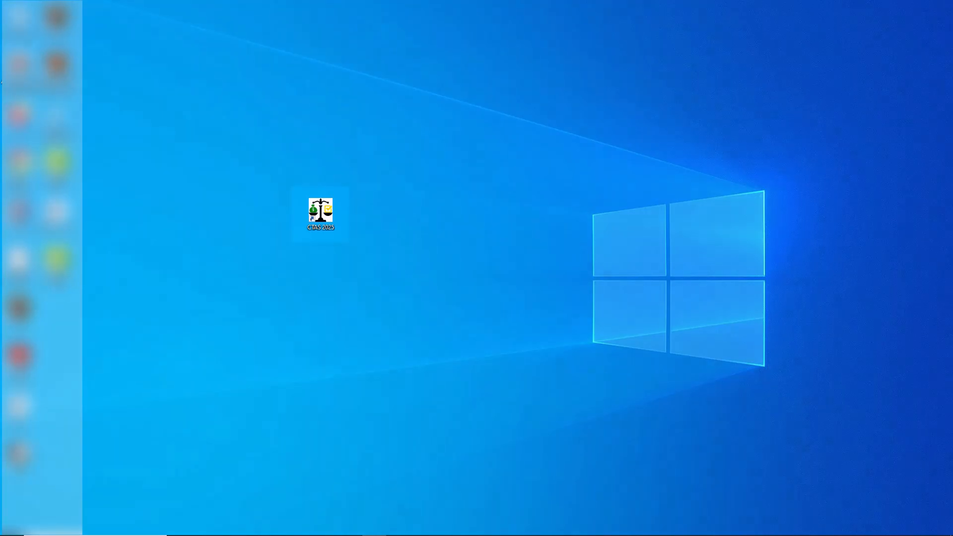
- Launch CTAS 2025 from the desktop shortcut and enter the login name 'test'
left_click(321, 213)
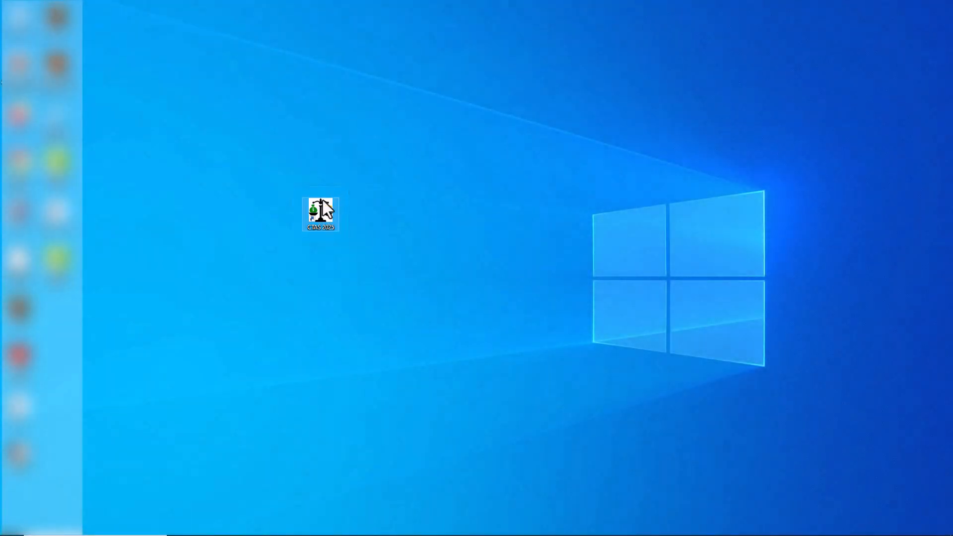
double_click(320, 215)
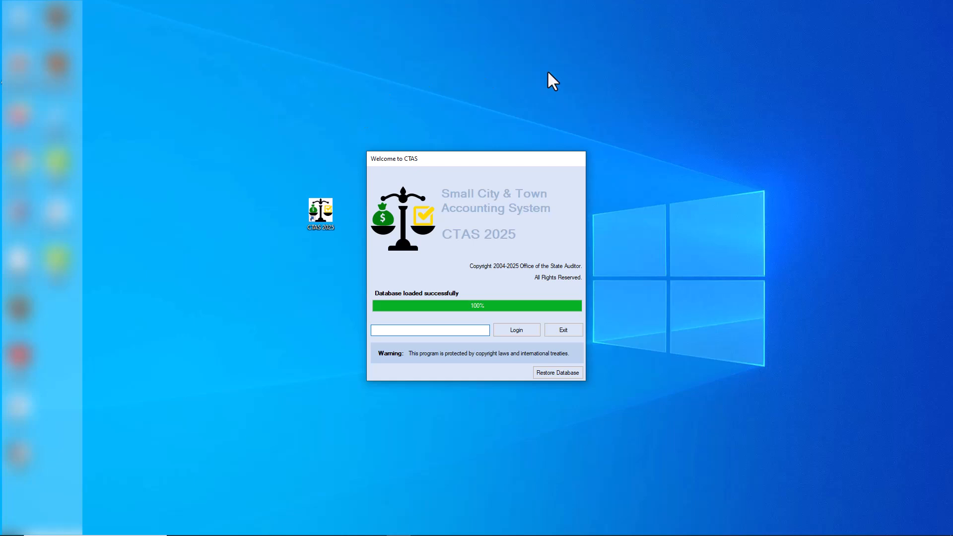
type("test")
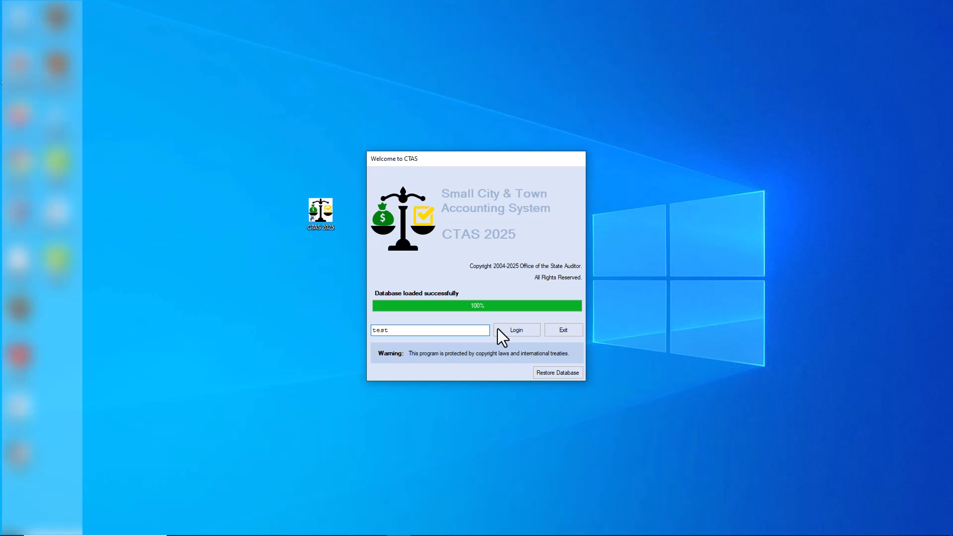
- Log in as test and bring up the payroll-encryption Security Alert
left_click(516, 330)
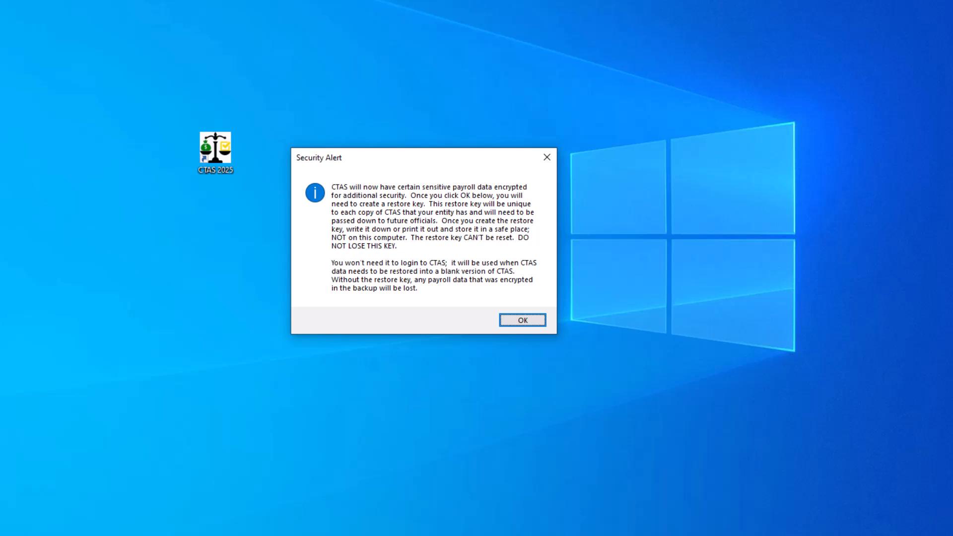
mouse_move(521, 341)
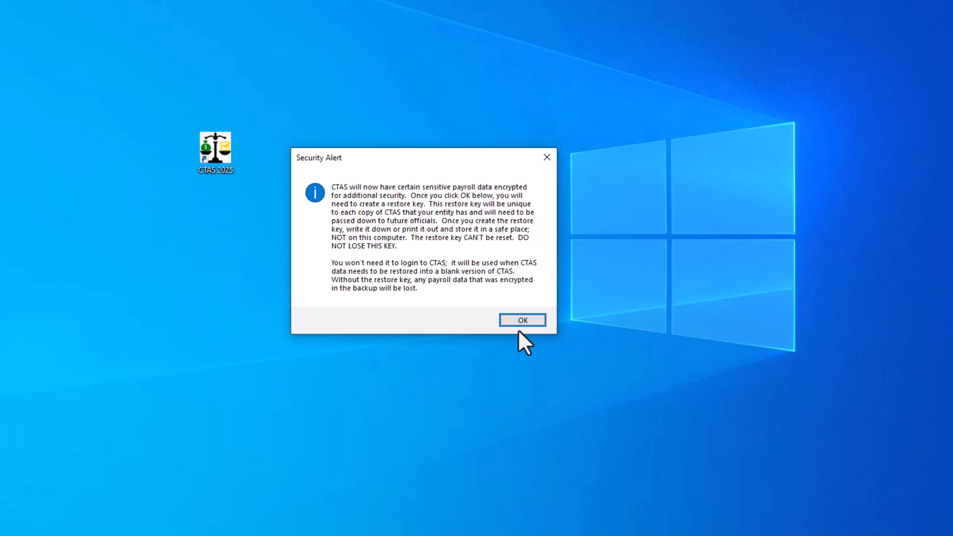
- Acknowledge the security notice, then abandon Encryption Setup and confirm closing CTAS without encryption
left_click(521, 320)
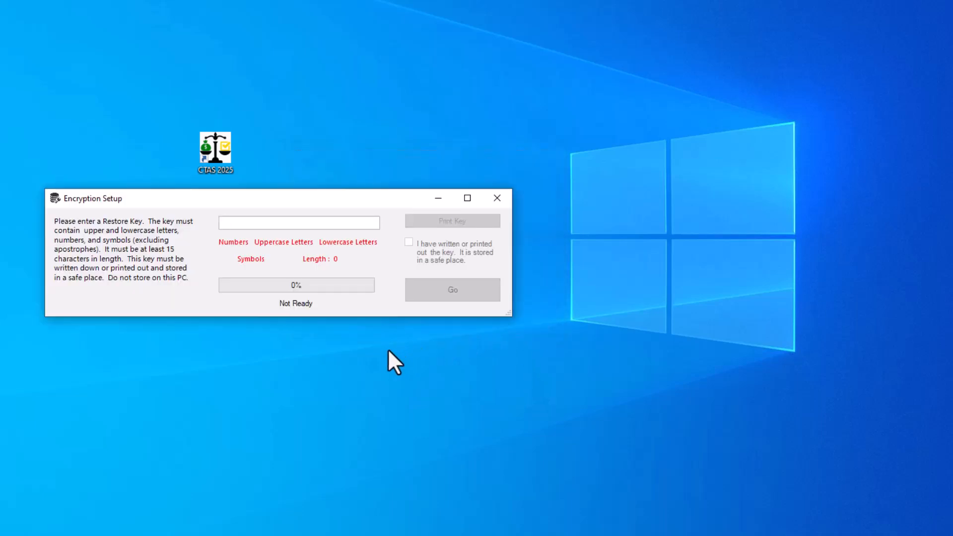
left_click(299, 223)
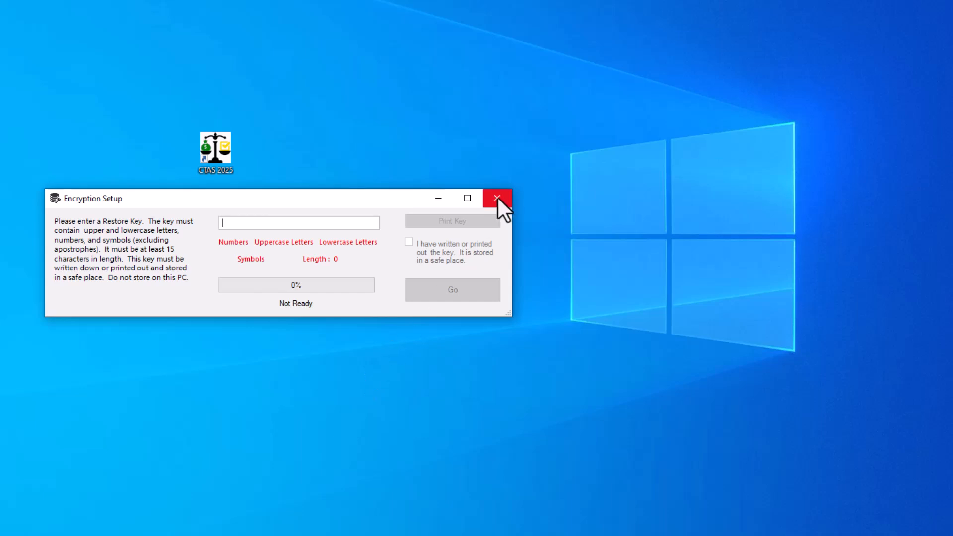
left_click(497, 199)
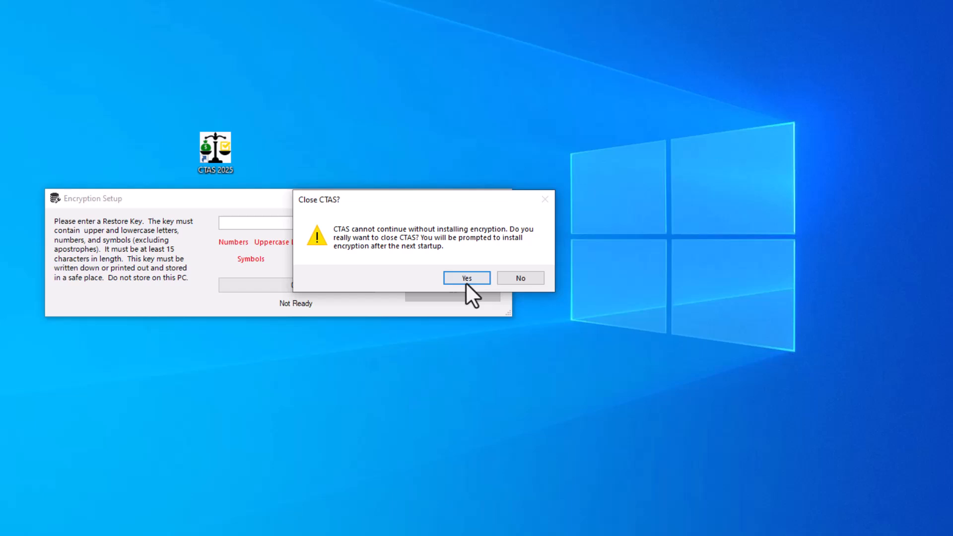
left_click(519, 278)
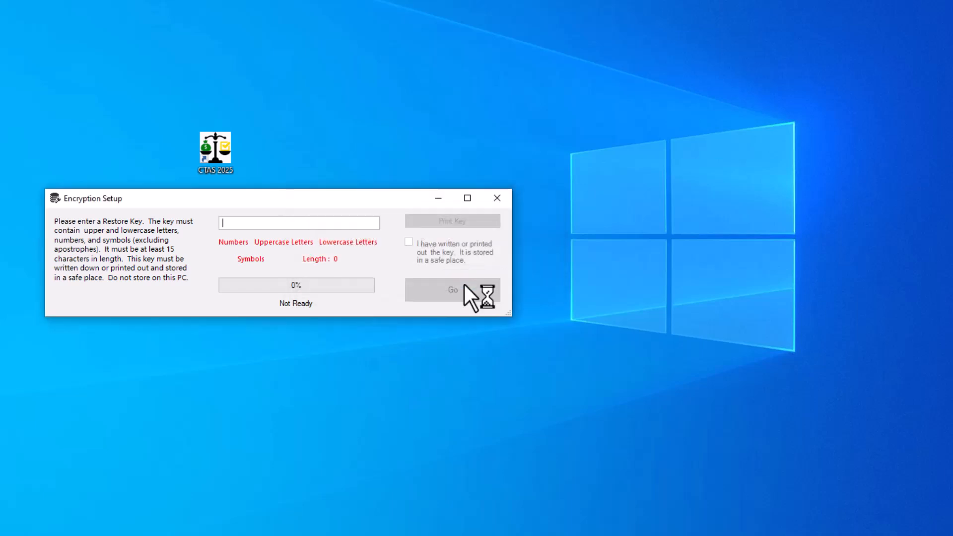
mouse_move(506, 209)
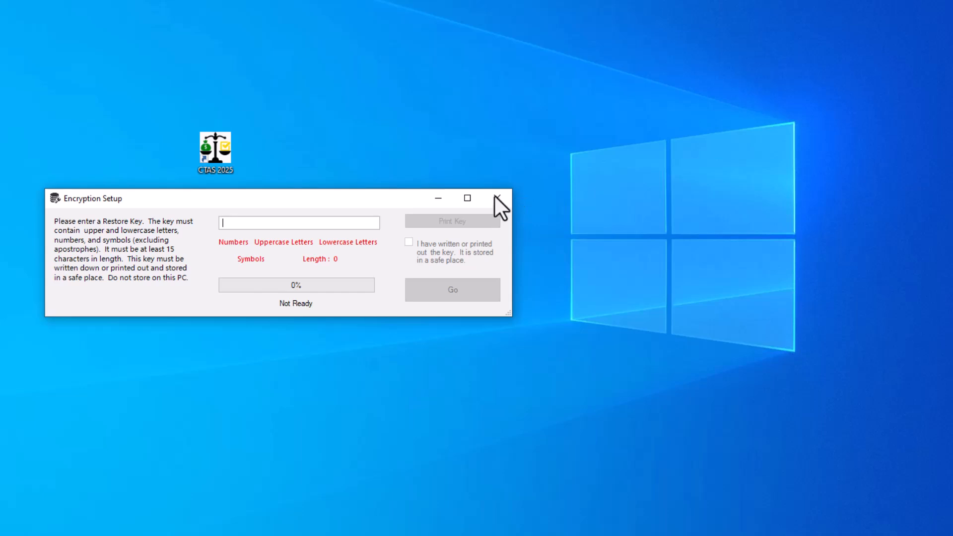
- Relaunch CTAS 2025, log in again and return to the empty restore-key Encryption Setup
left_click(496, 199)
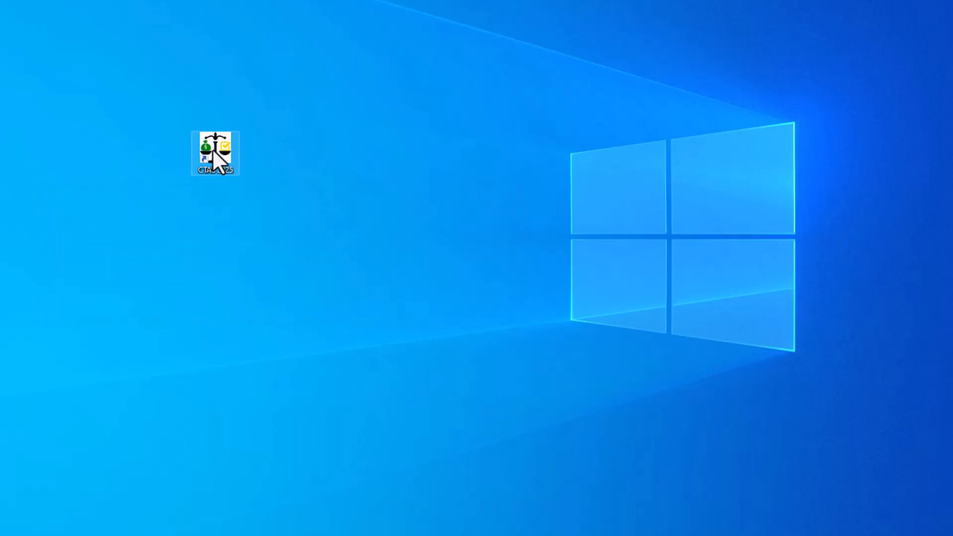
double_click(216, 153)
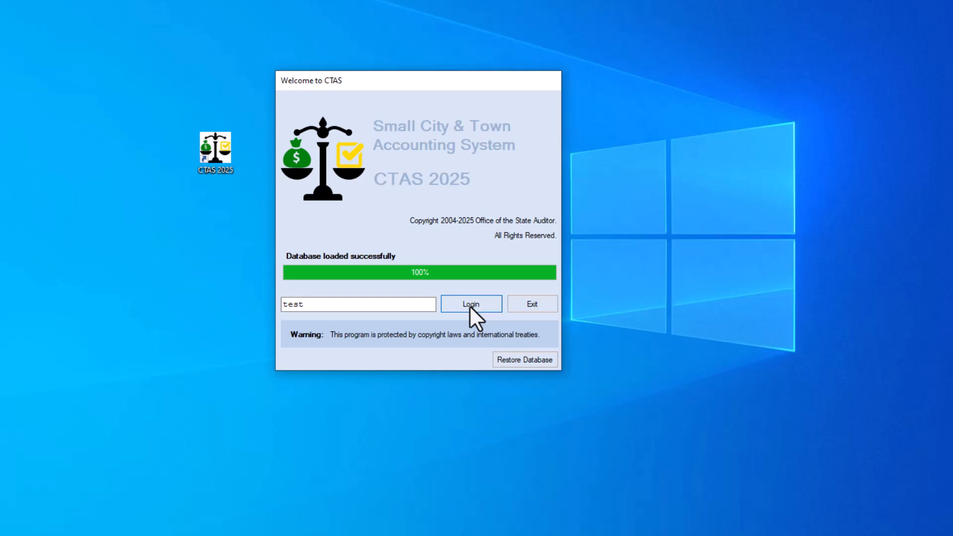
left_click(470, 303)
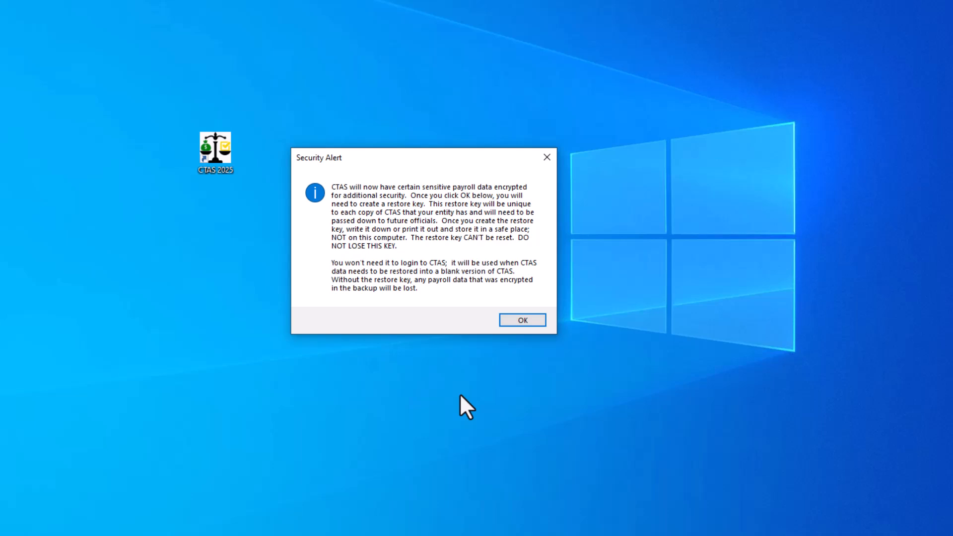
left_click(521, 320)
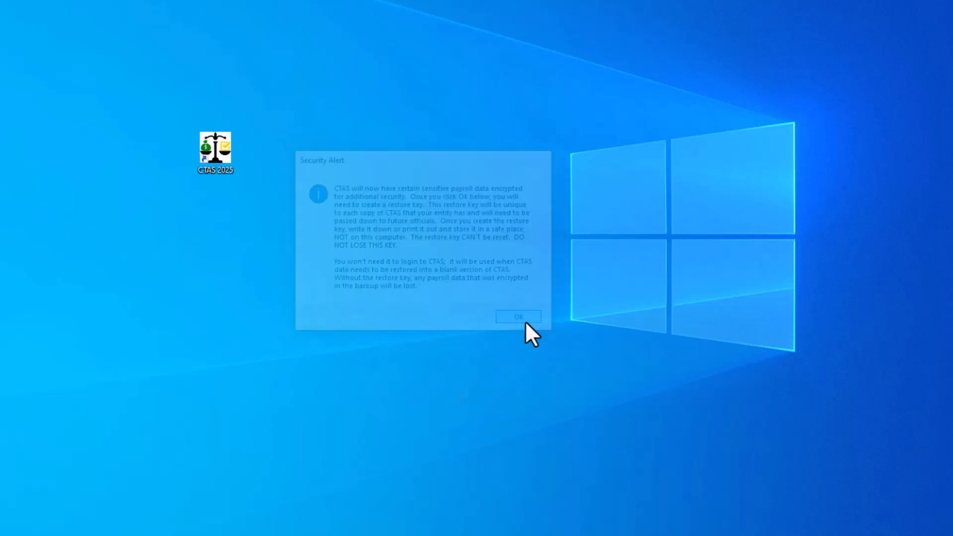
left_click(517, 315)
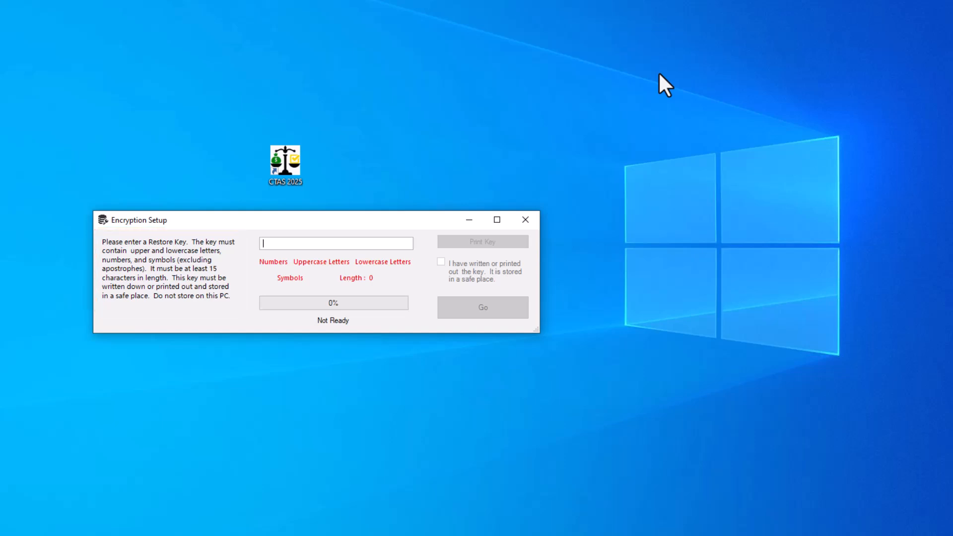
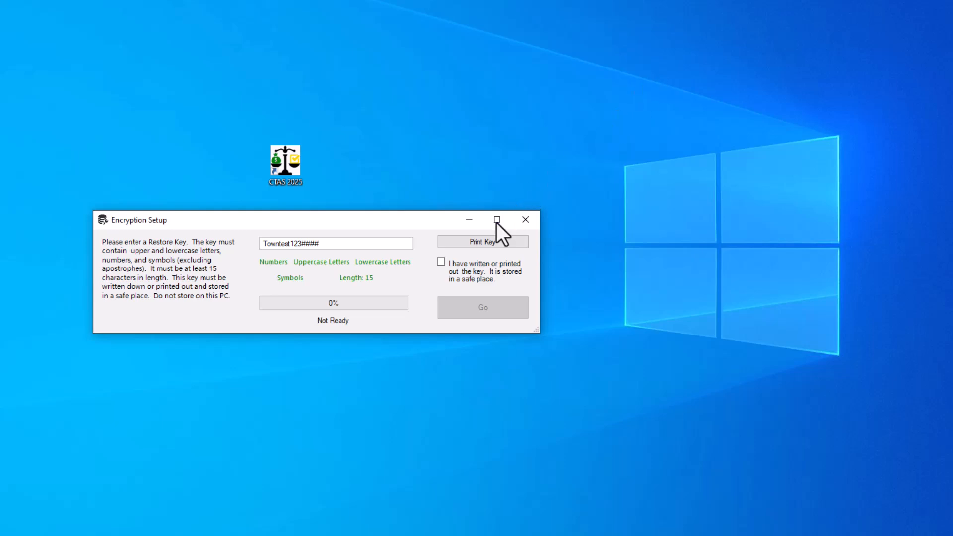
- Preview the restore key printout, confirm it is stored safely and run the data encryption
left_click(483, 241)
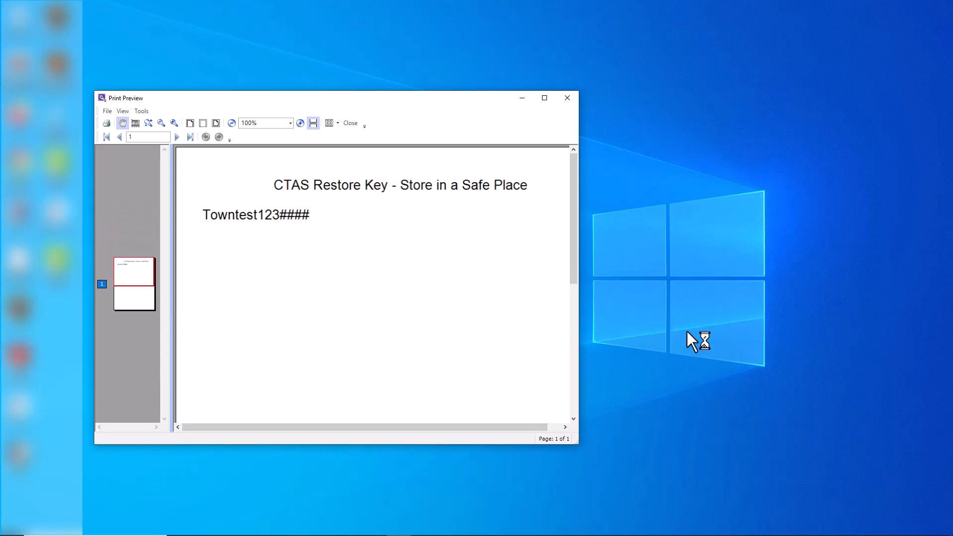
mouse_move(642, 218)
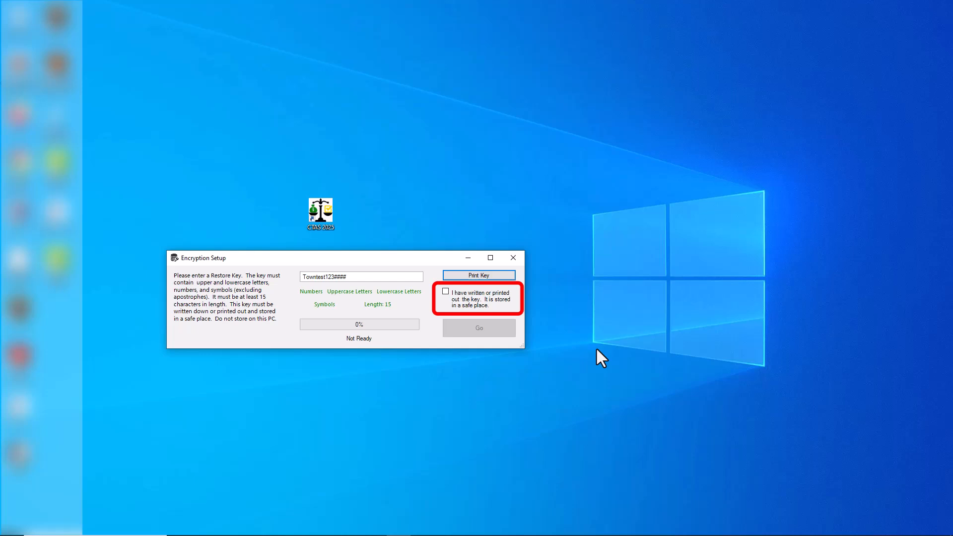
mouse_move(455, 354)
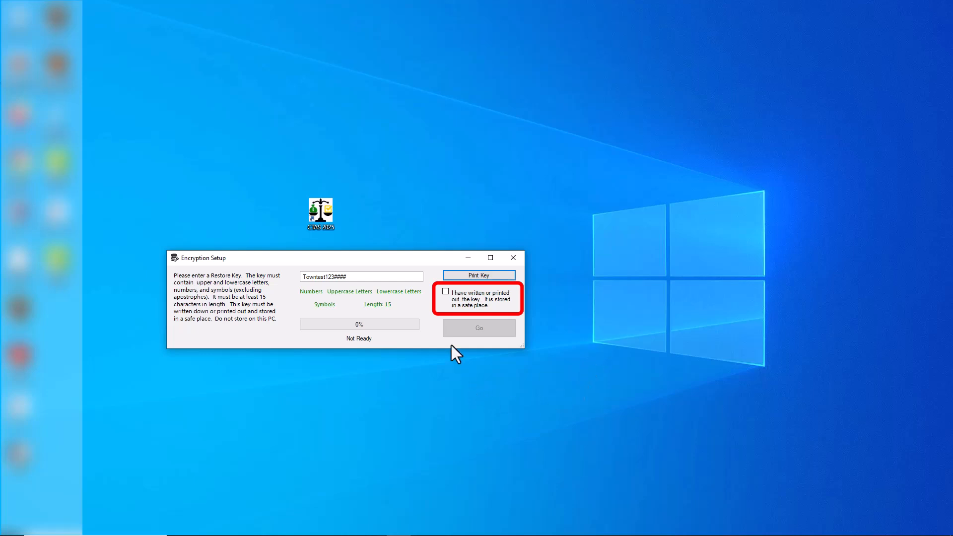
left_click(445, 292)
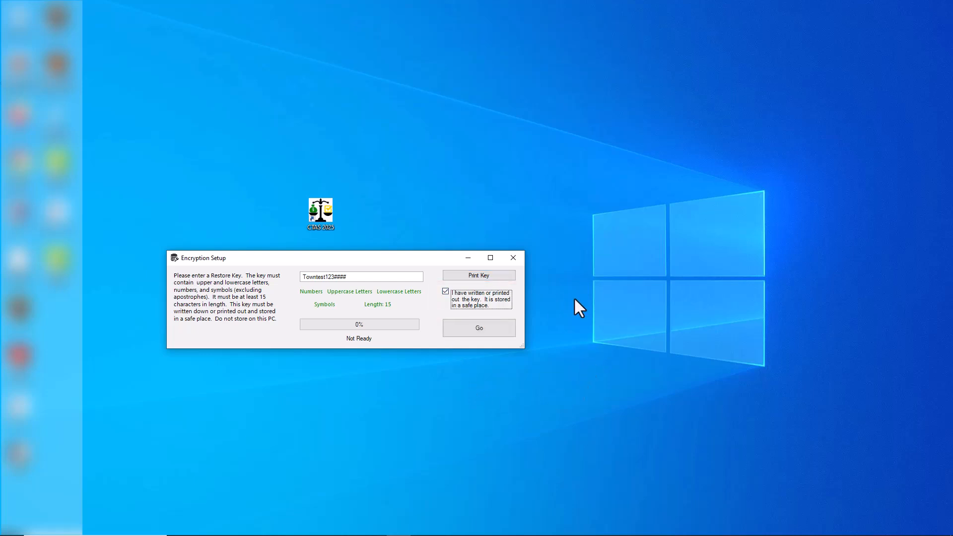
left_click(478, 328)
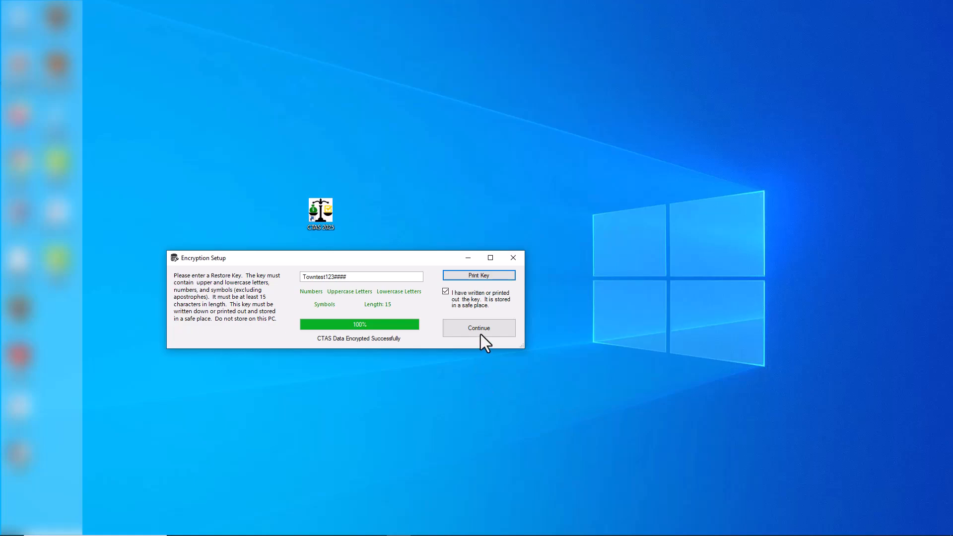
- Continue into CTAS after encryption and select the first record in the Payroll employee list
left_click(478, 328)
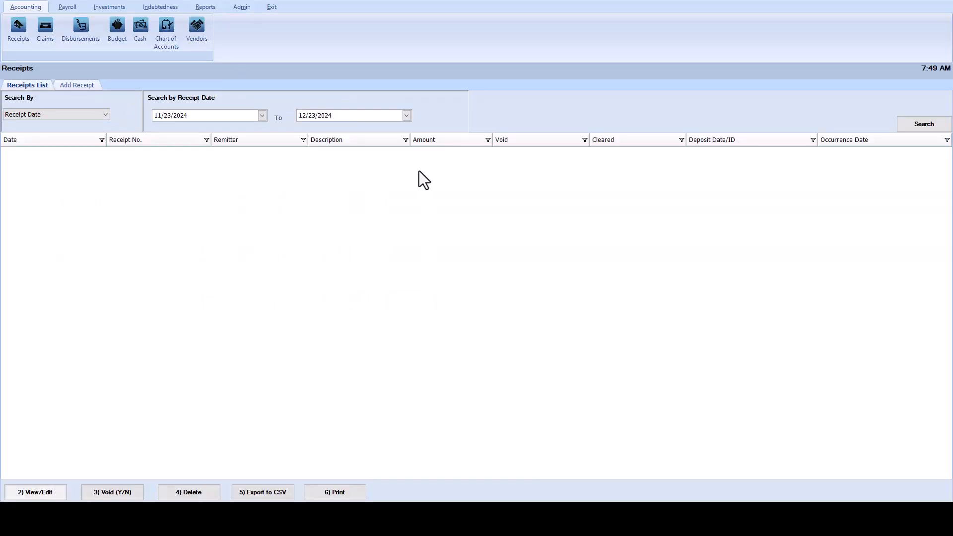
left_click(67, 7)
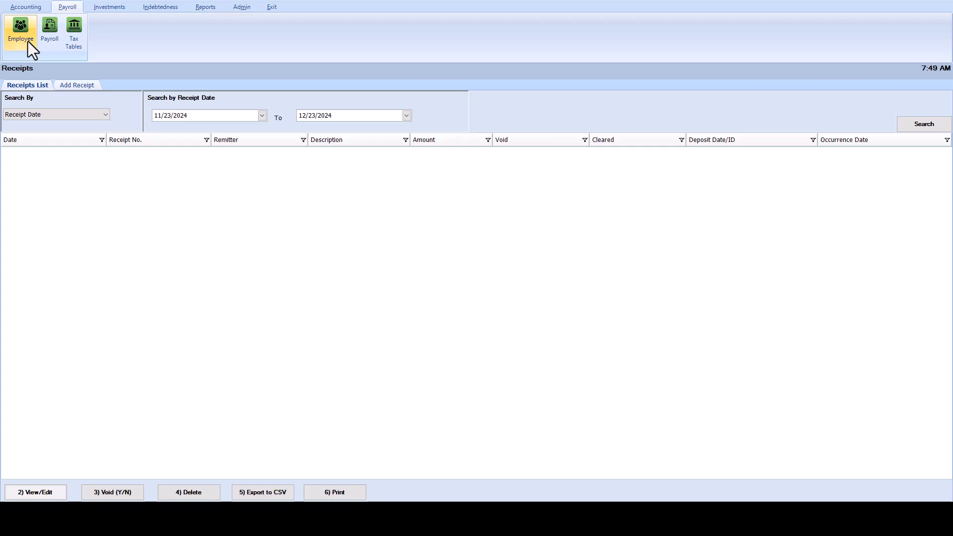
left_click(20, 31)
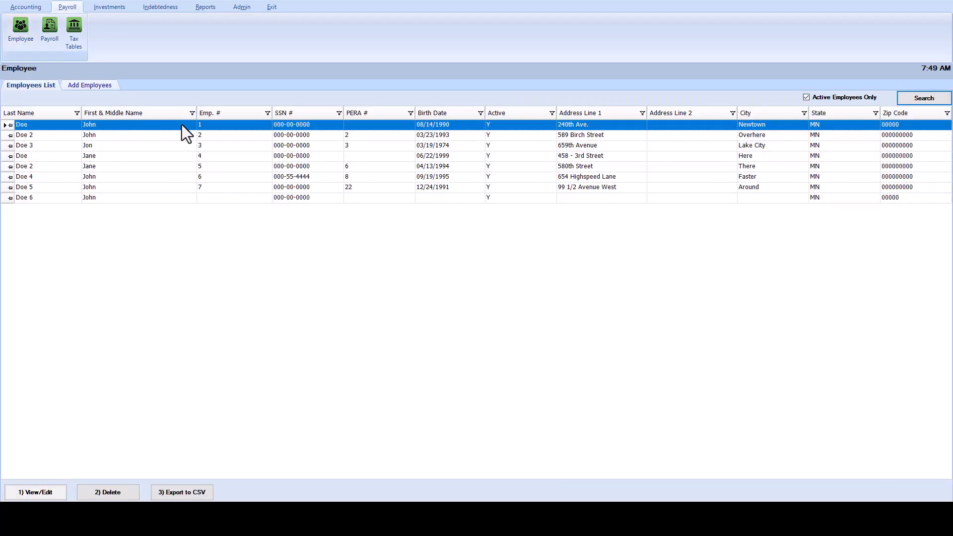
mouse_move(266, 169)
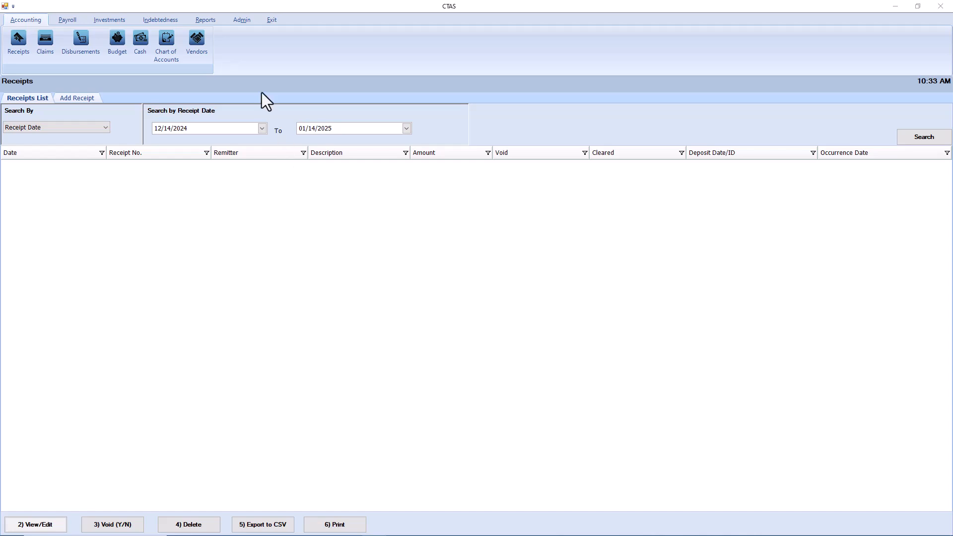
left_click(241, 20)
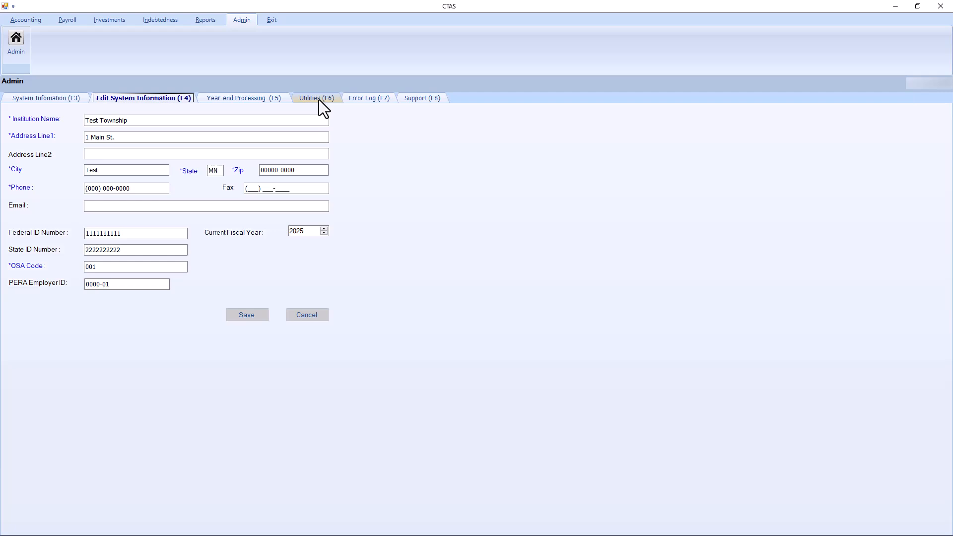
left_click(316, 99)
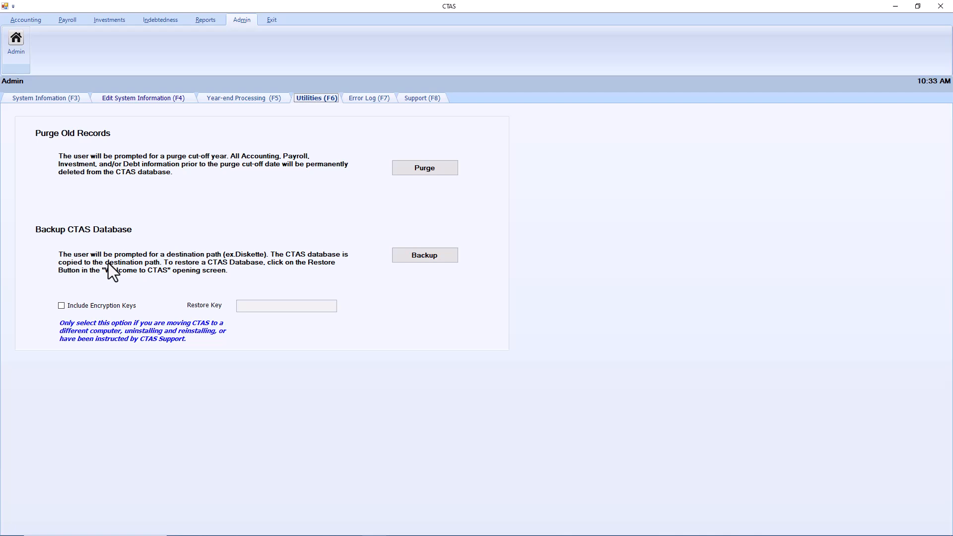
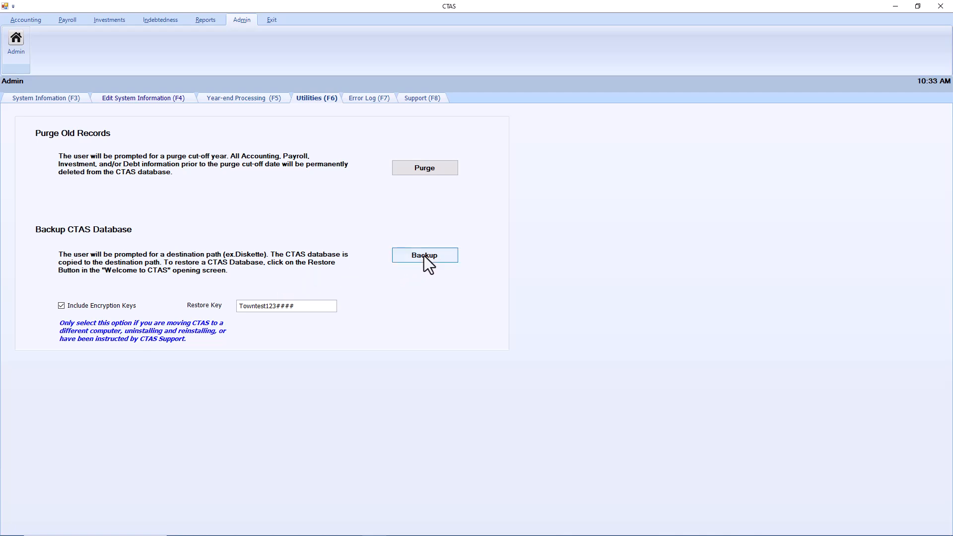
- Back up the database to the Desktop and get the backup-succeeded confirmation
left_click(424, 255)
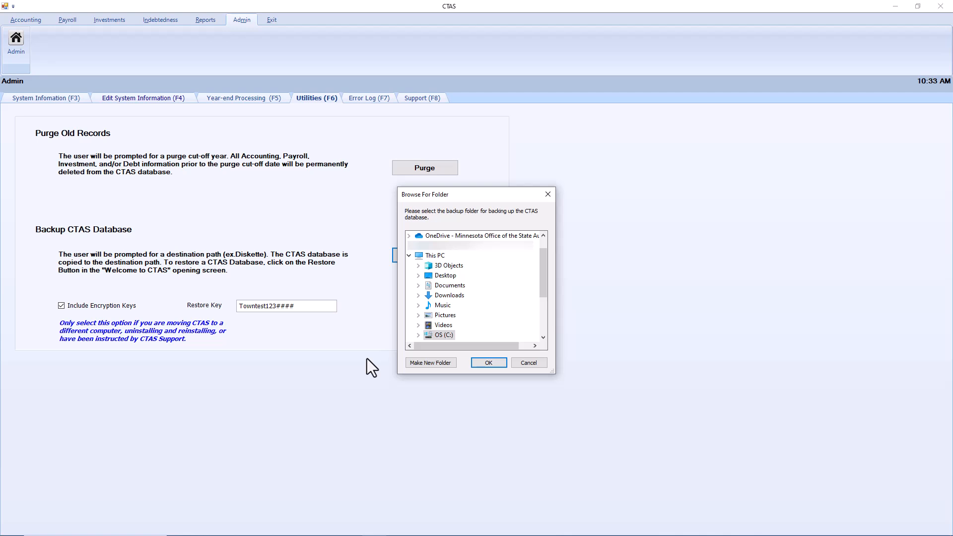
left_click(444, 275)
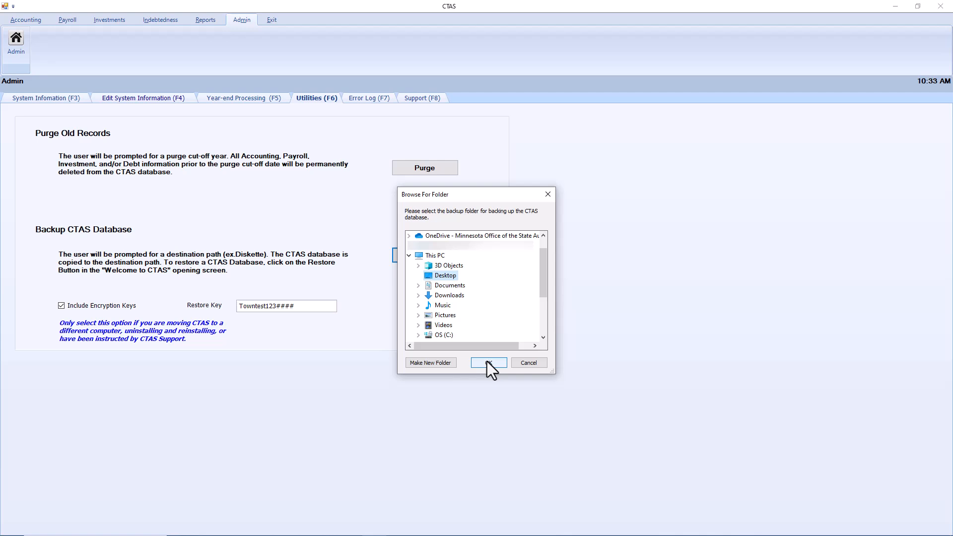
left_click(489, 362)
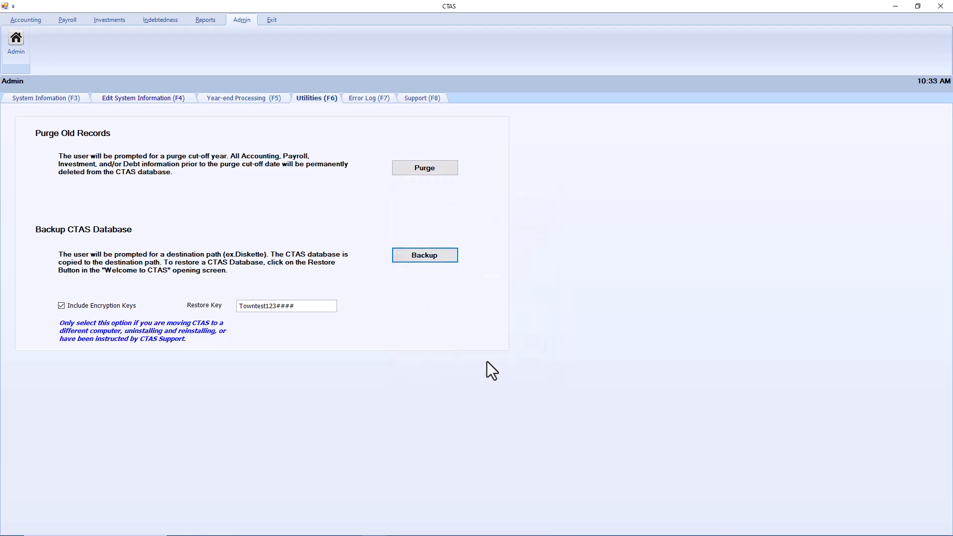
left_click(424, 255)
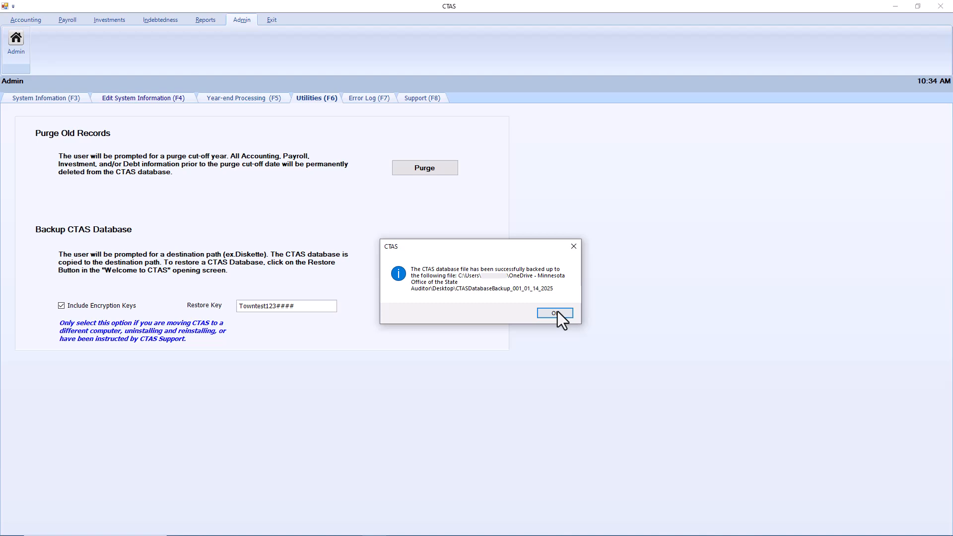
left_click(553, 313)
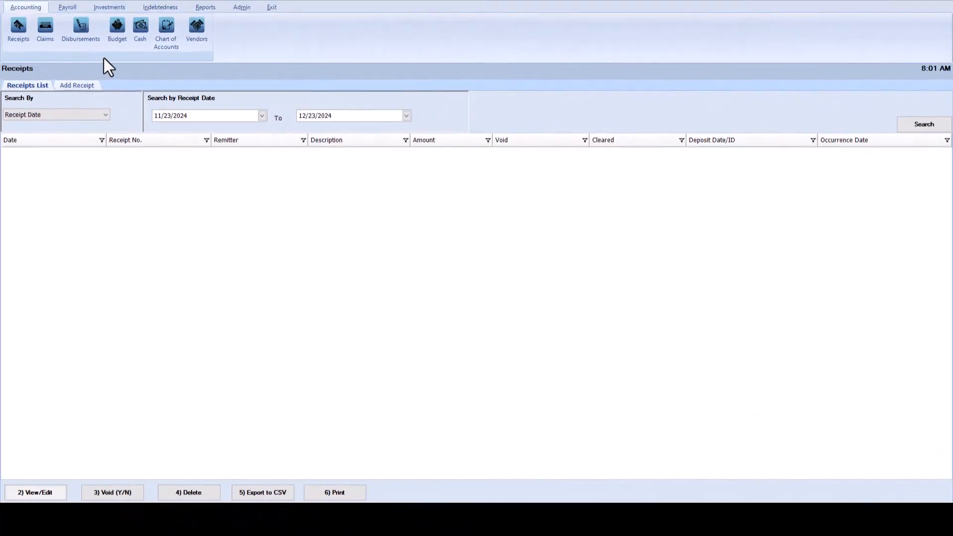
- In the Chart of Accounts, activate account 31030 Mobile Home Tax and object code 122 FICA Contributions
left_click(166, 31)
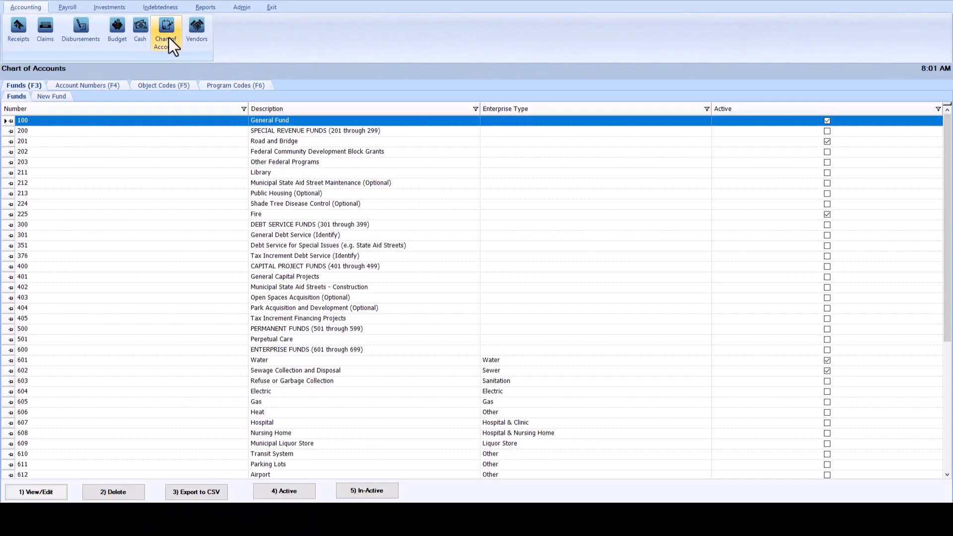
mouse_move(757, 120)
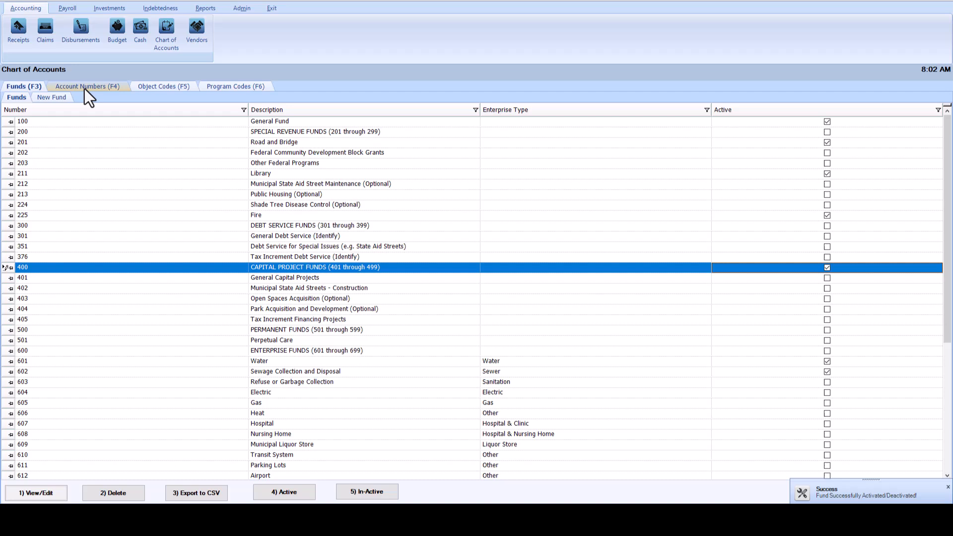
left_click(88, 85)
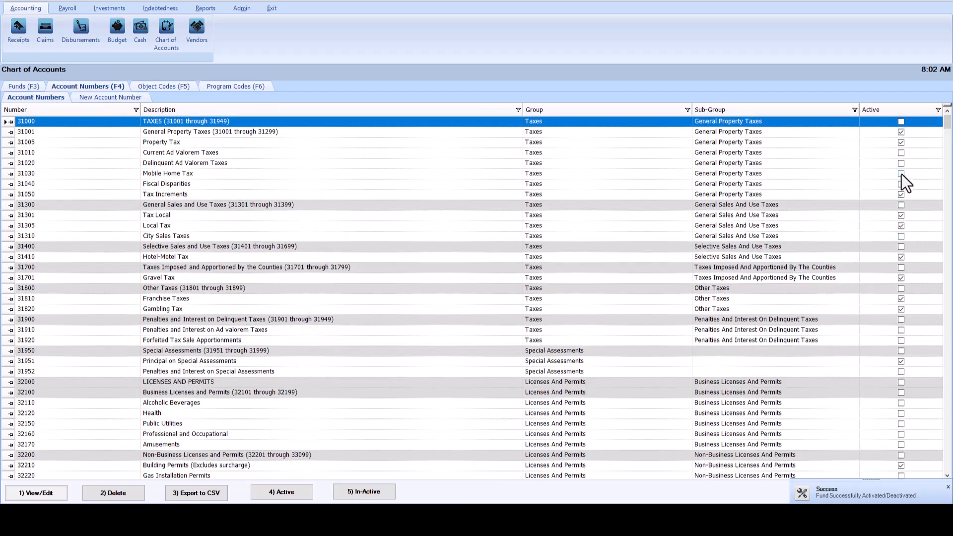
left_click(900, 173)
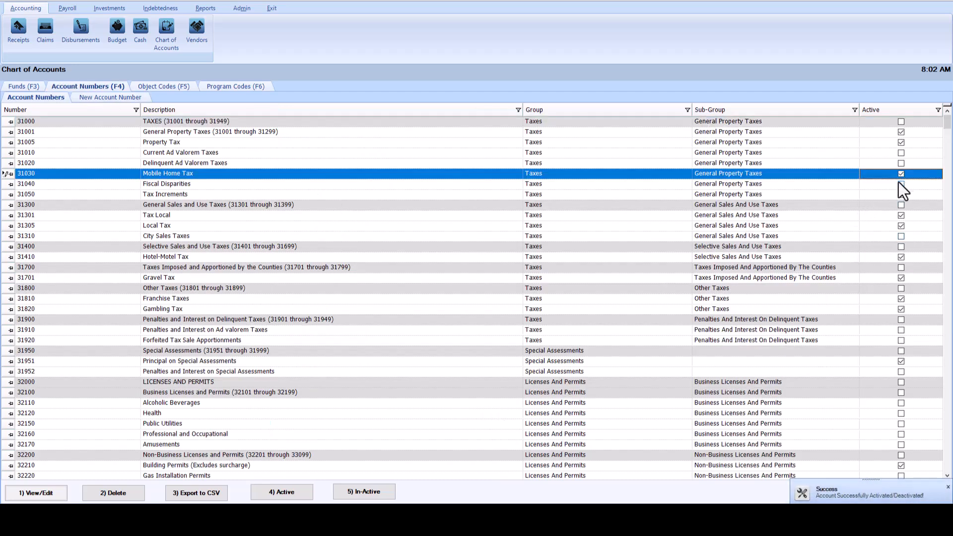
left_click(163, 86)
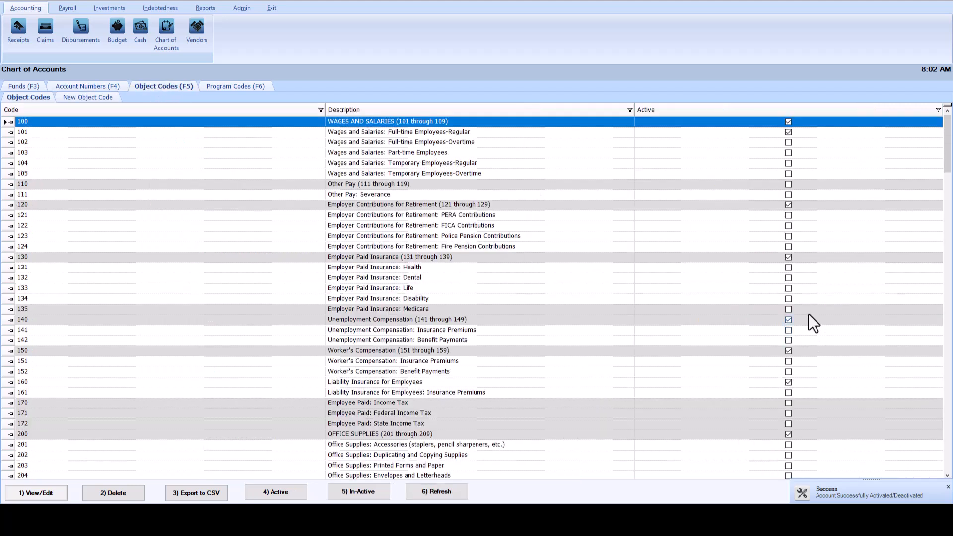
left_click(788, 225)
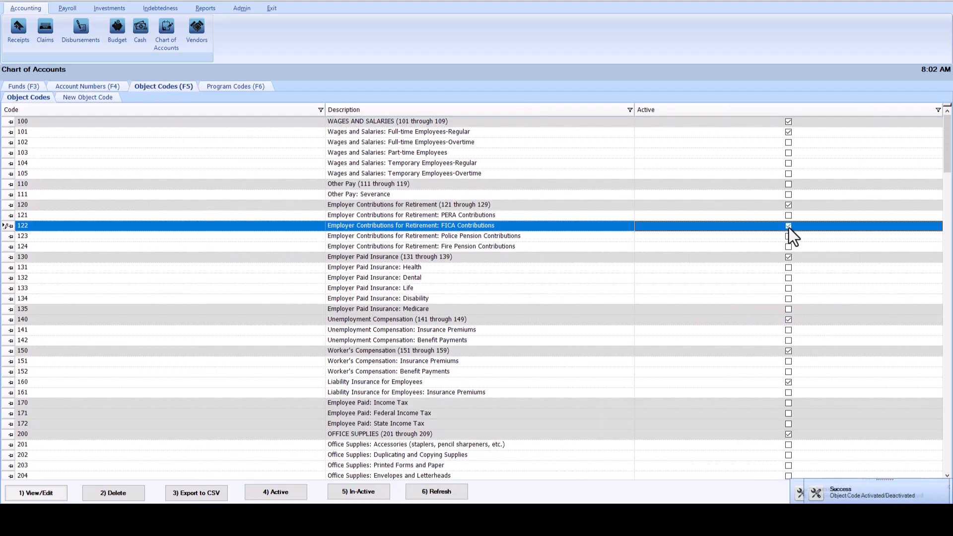
left_click(236, 85)
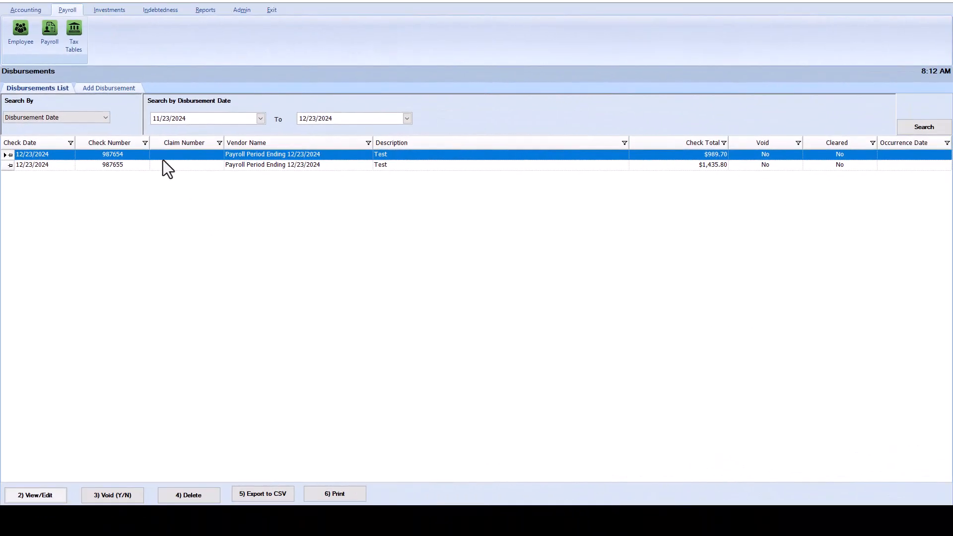
mouse_move(59, 20)
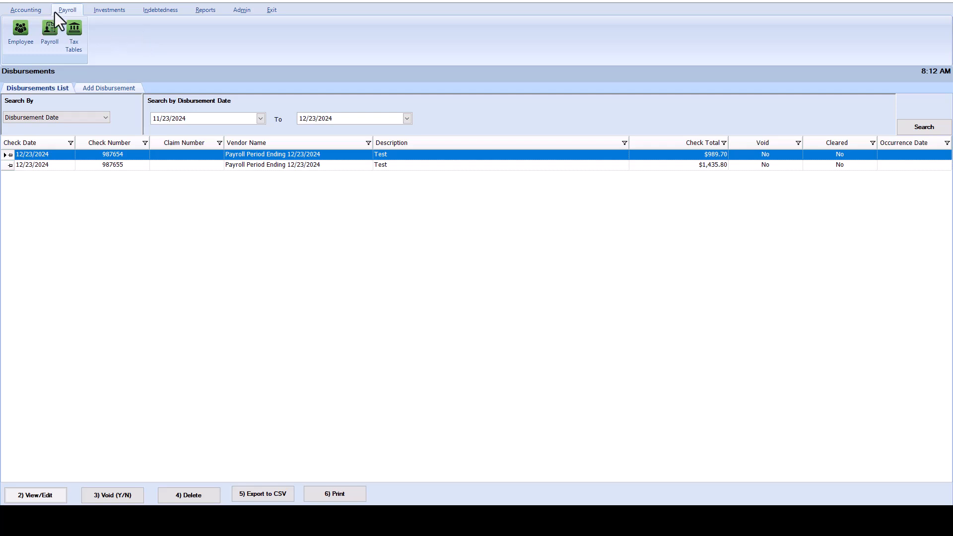
mouse_move(74, 23)
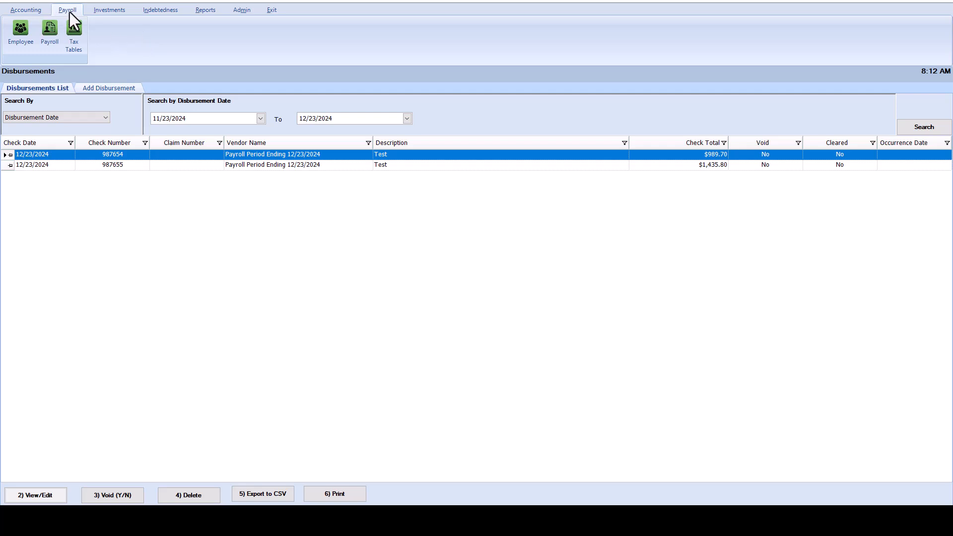
- Review the account distribution on the first employee's record from the employee list
left_click(20, 32)
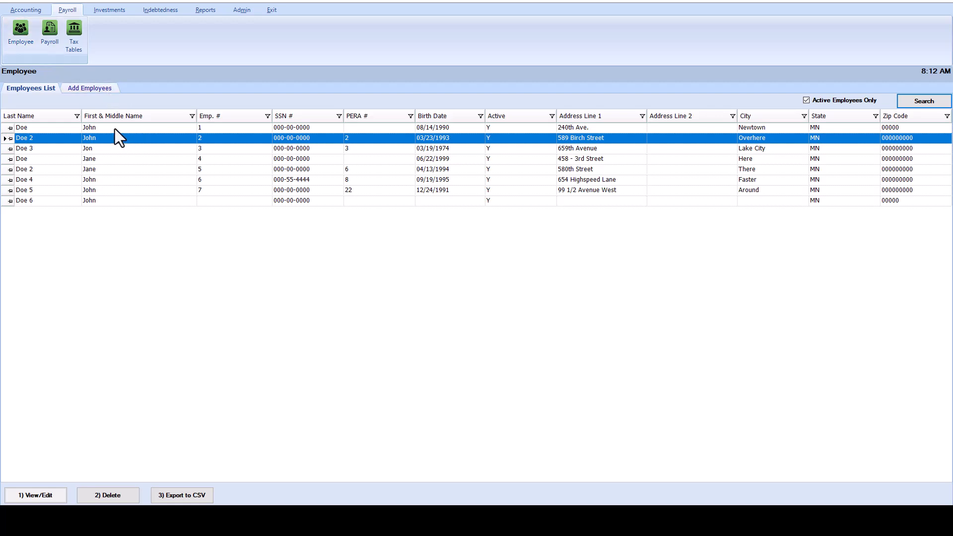
left_click(36, 494)
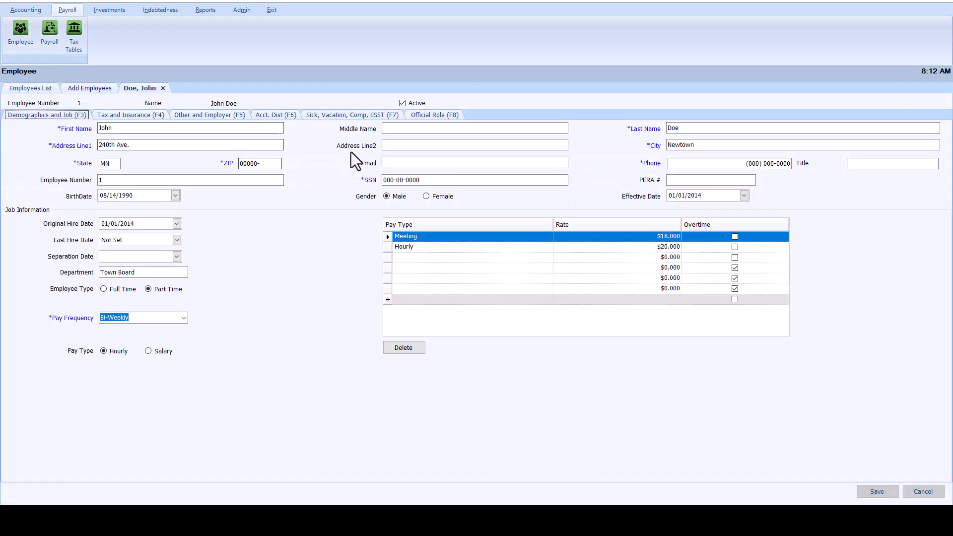
left_click(275, 115)
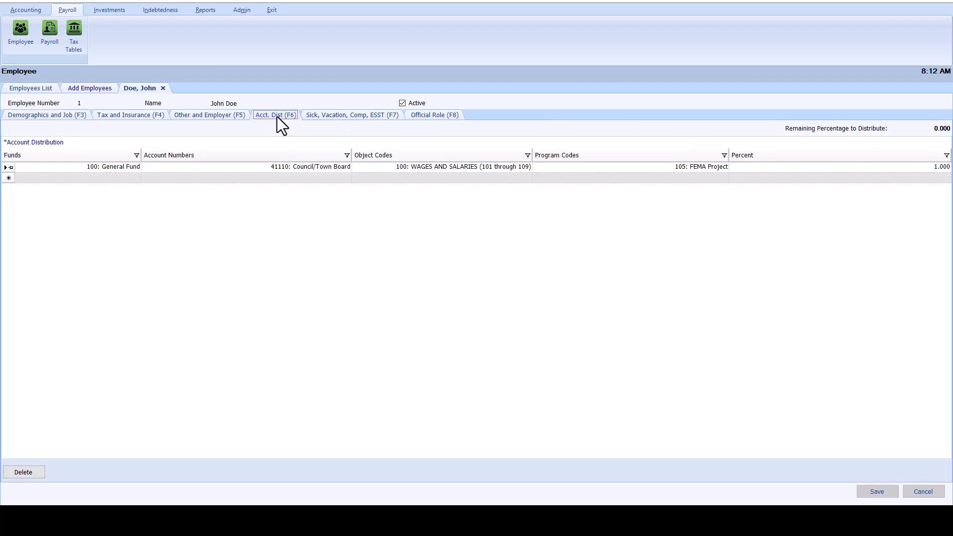
left_click(629, 154)
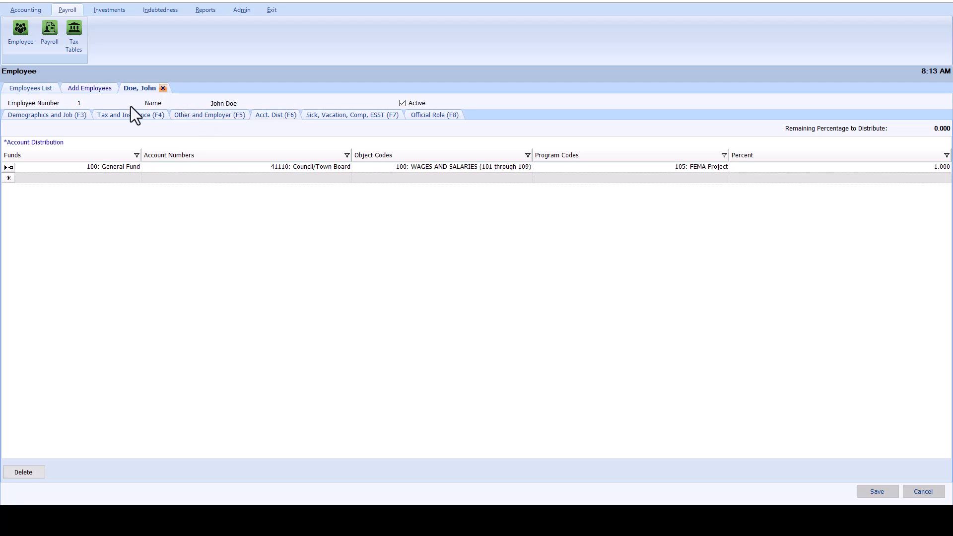
- Check another employee's account distribution, then bring up payroll period 41-12/23/2024
left_click(89, 87)
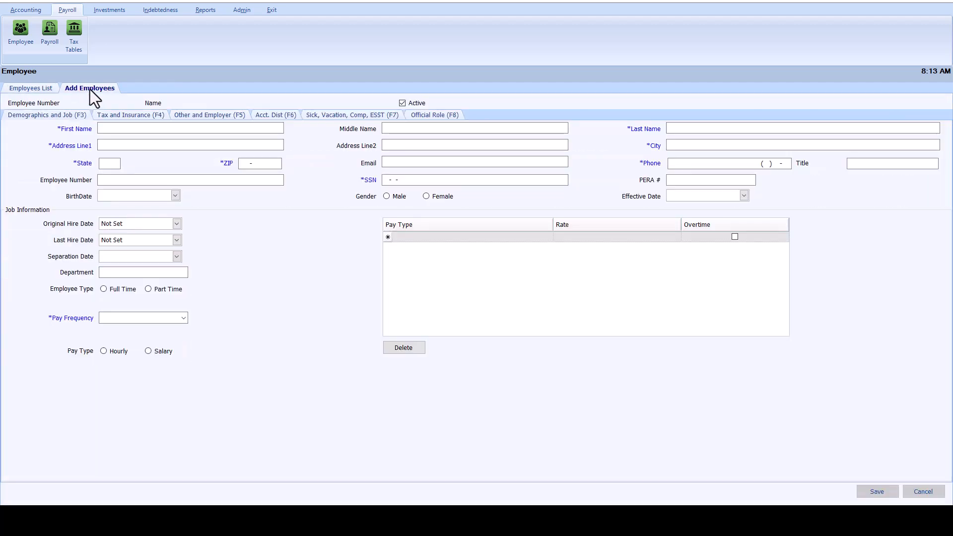
left_click(275, 115)
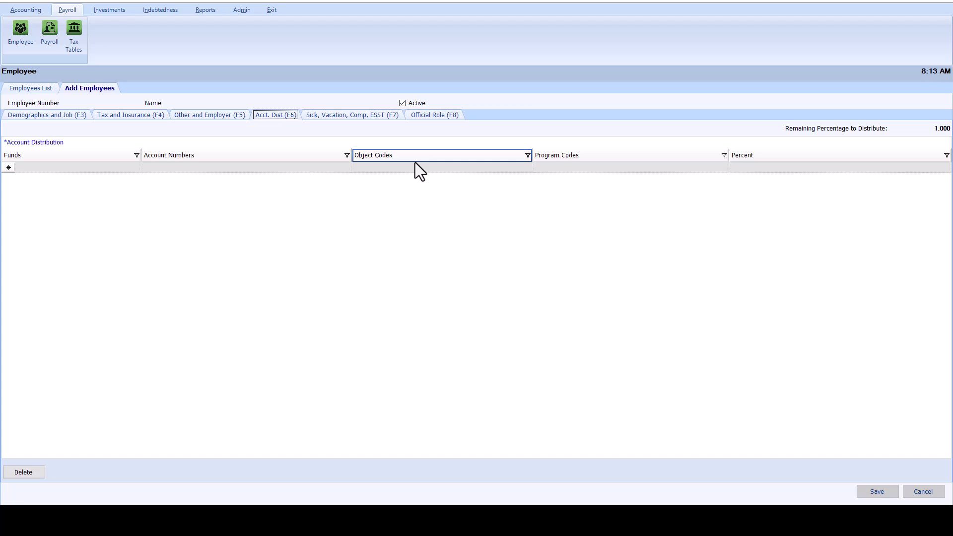
left_click(556, 155)
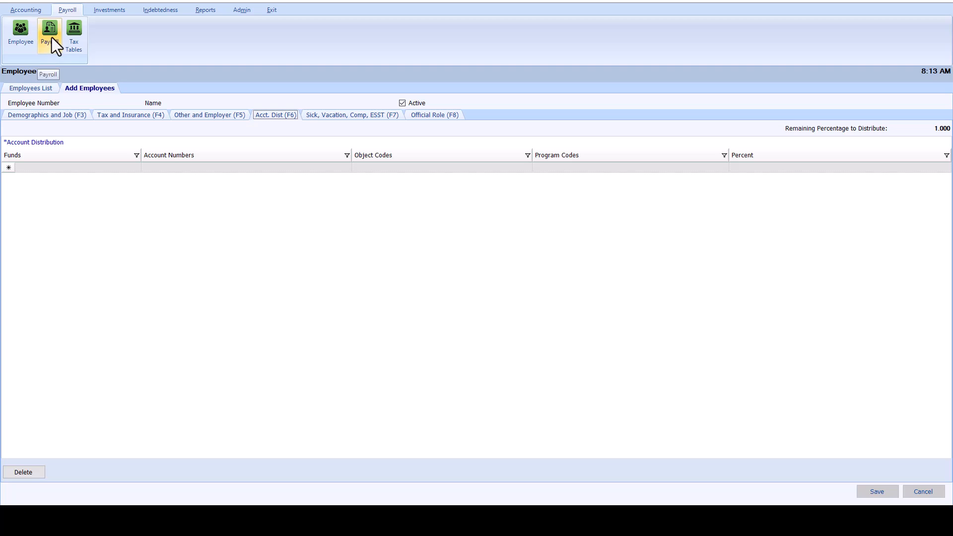
left_click(50, 33)
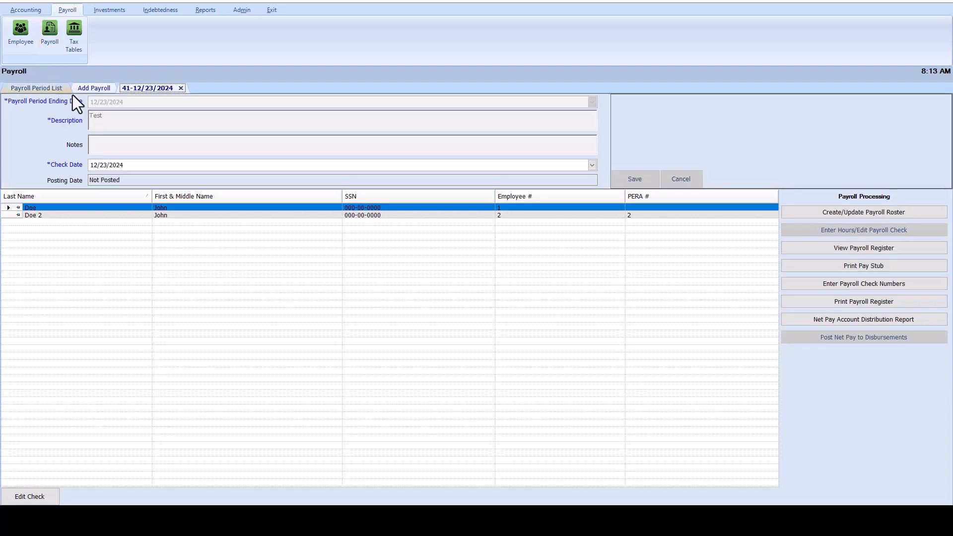
left_click(181, 89)
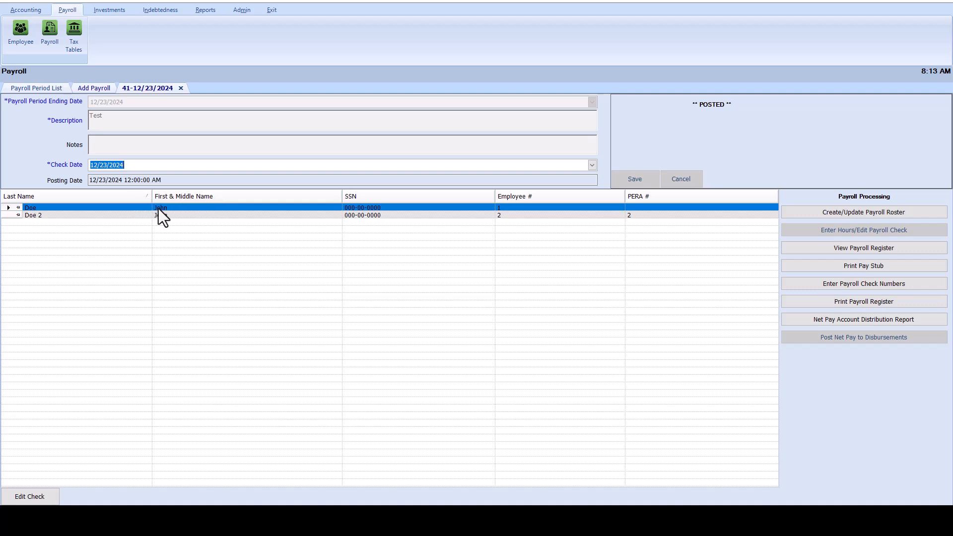
double_click(158, 207)
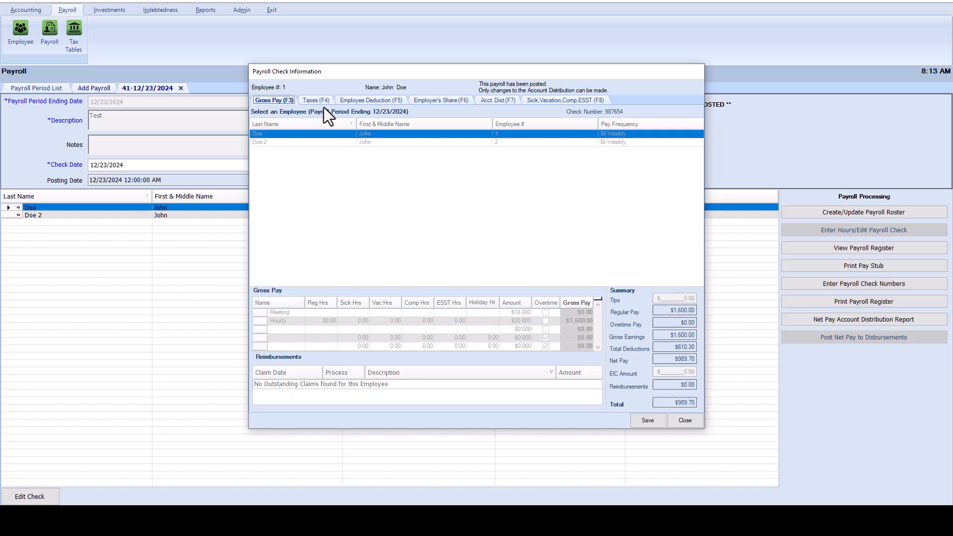
mouse_move(316, 83)
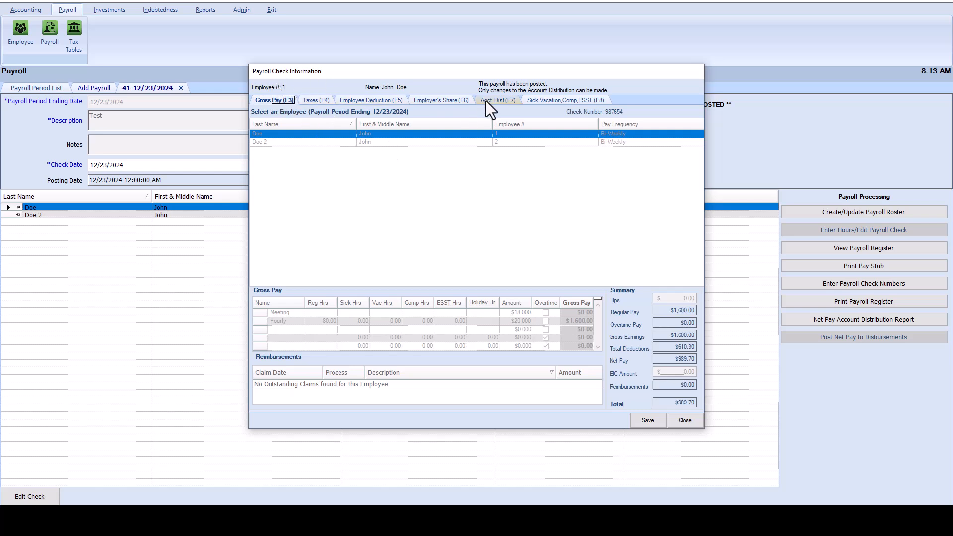
left_click(496, 99)
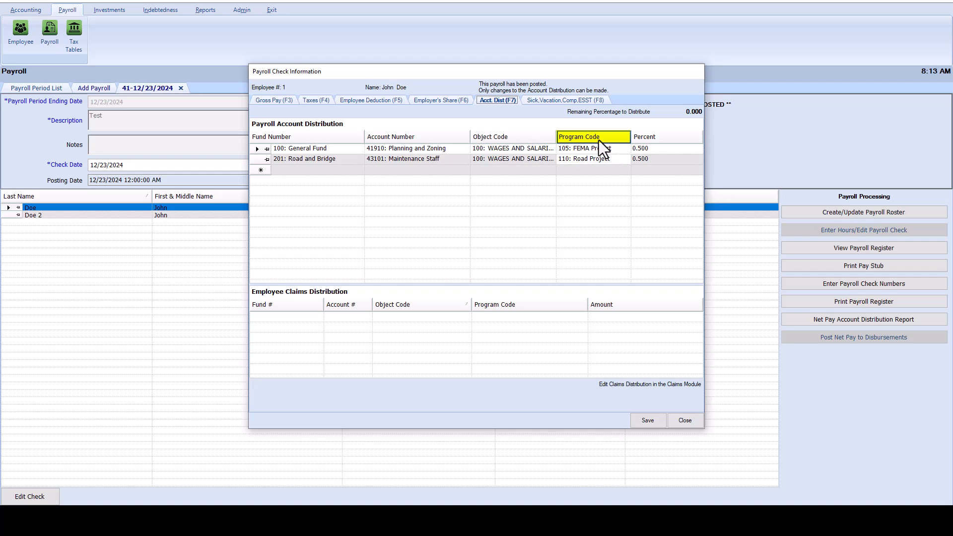
mouse_move(673, 159)
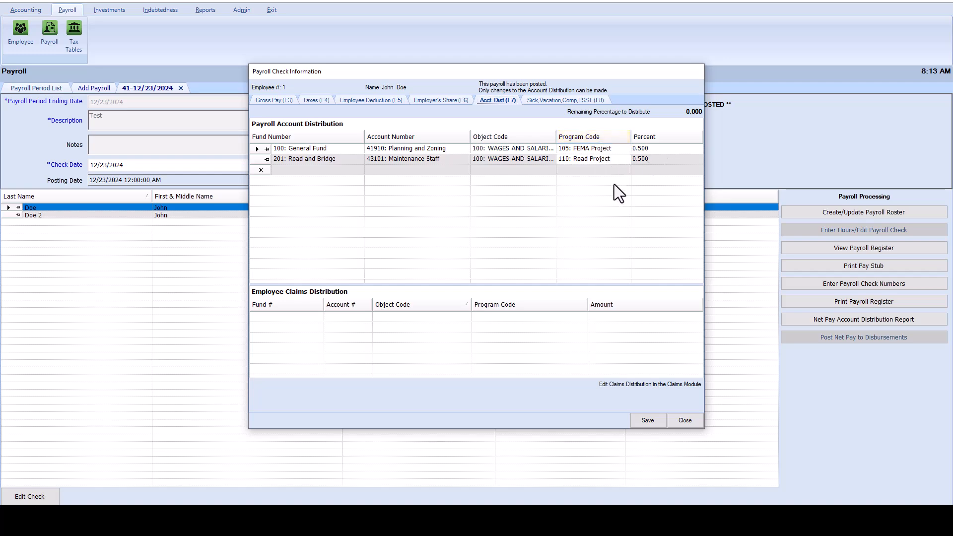
left_click(589, 159)
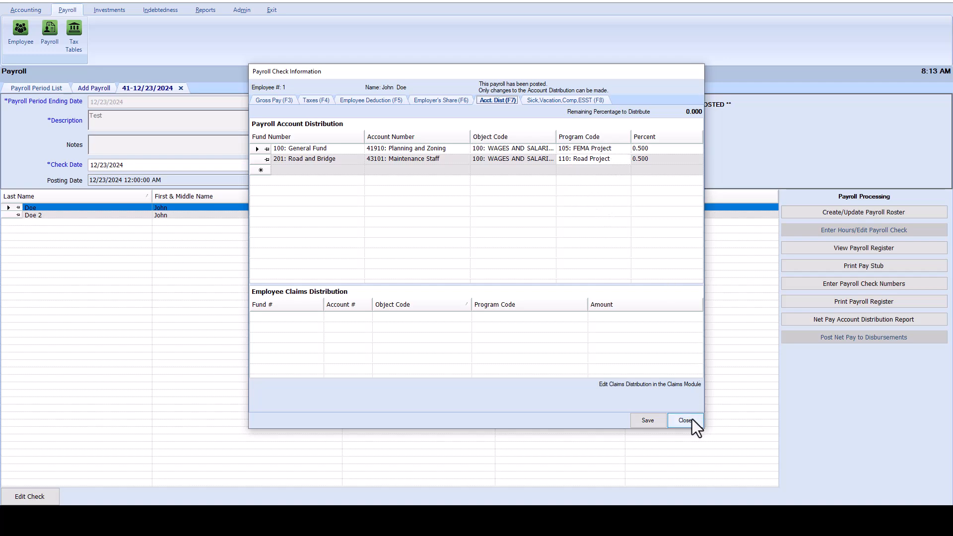
left_click(684, 420)
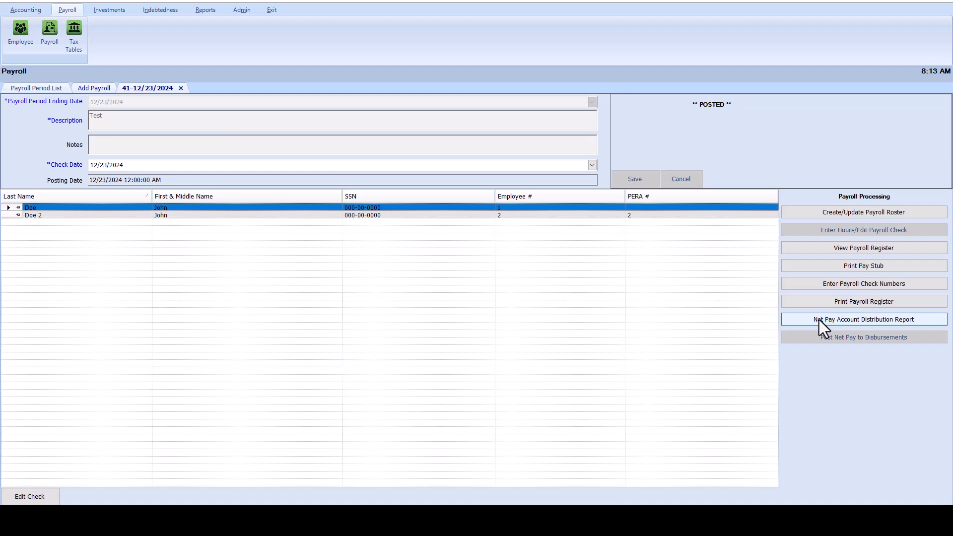
- Preview the Net Pay Account Distribution Report by account
left_click(862, 319)
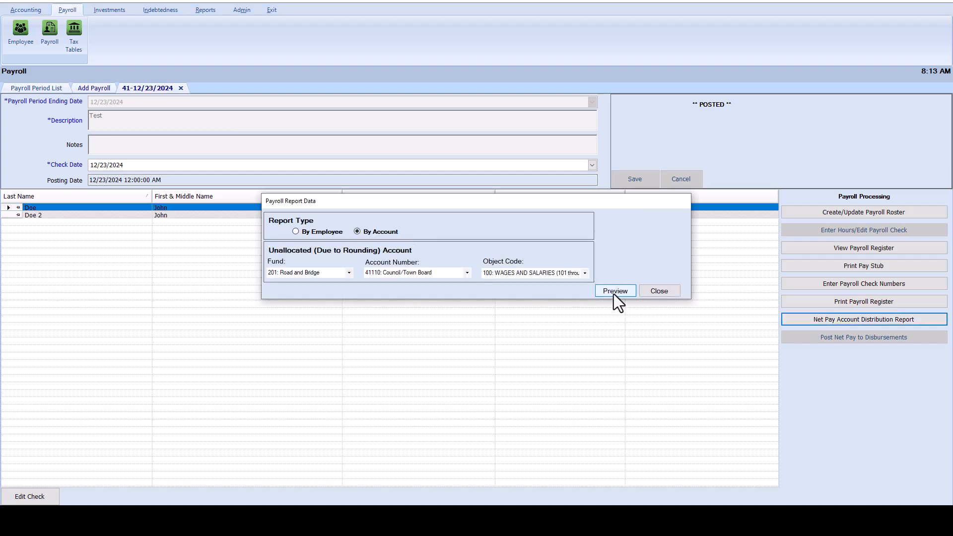
left_click(613, 291)
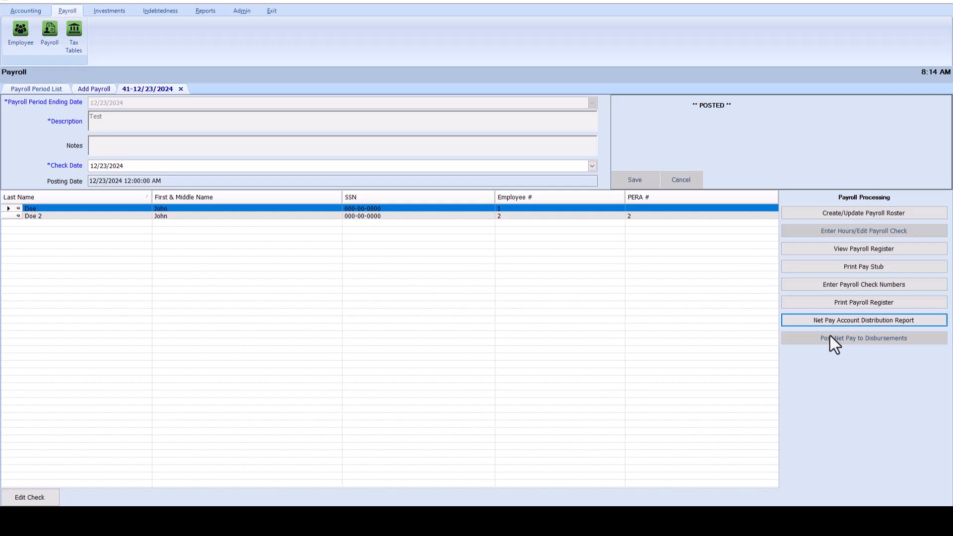
mouse_move(836, 353)
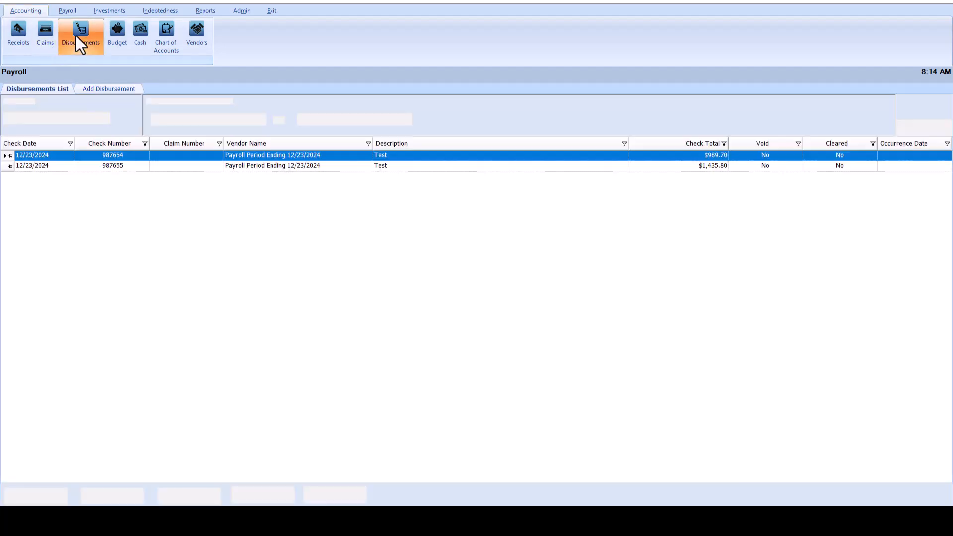
- Review check 987654's program codes in Disbursements, then show the Claims list
left_click(81, 34)
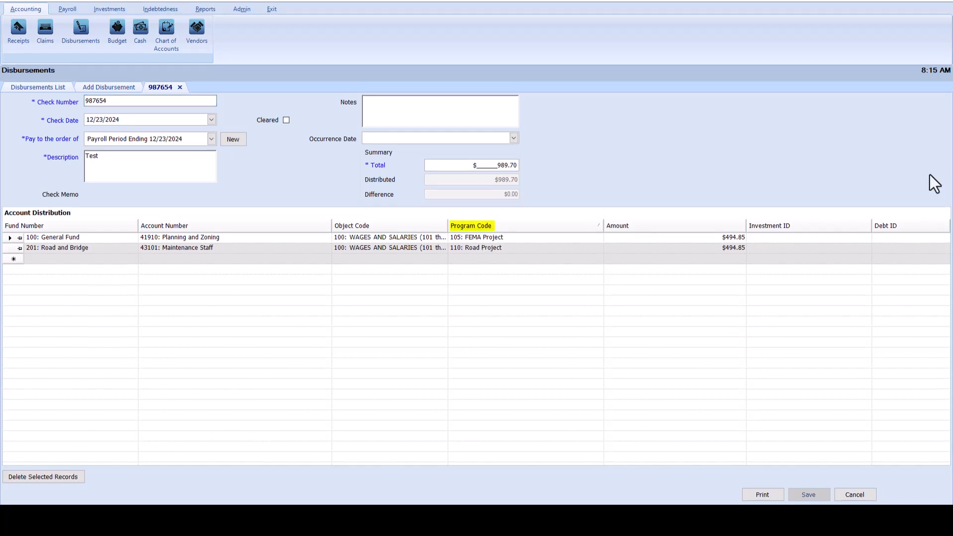
mouse_move(557, 139)
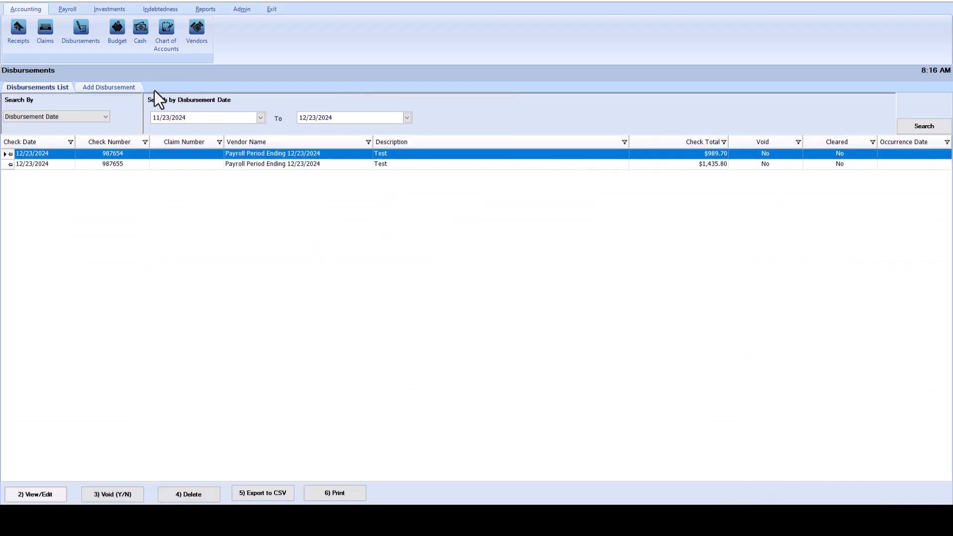
left_click(45, 32)
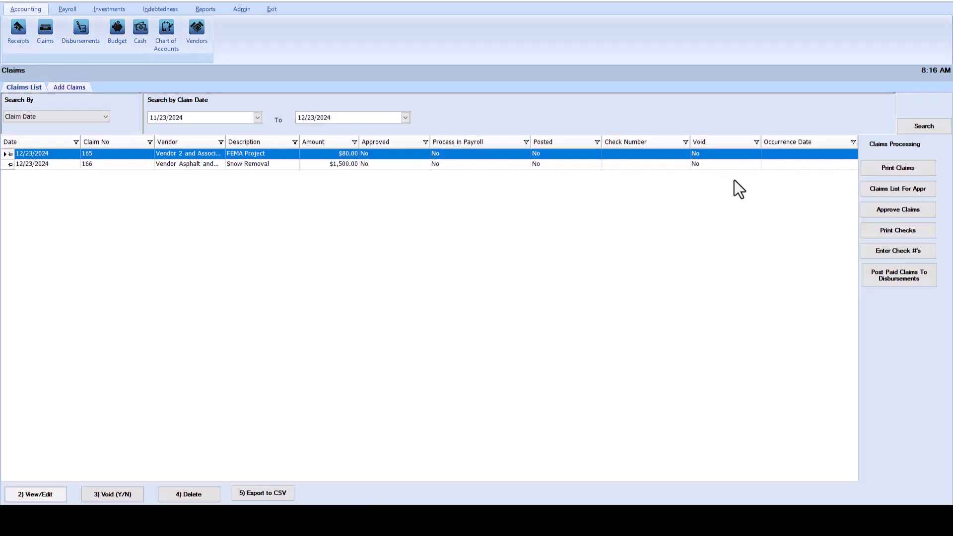
mouse_move(873, 200)
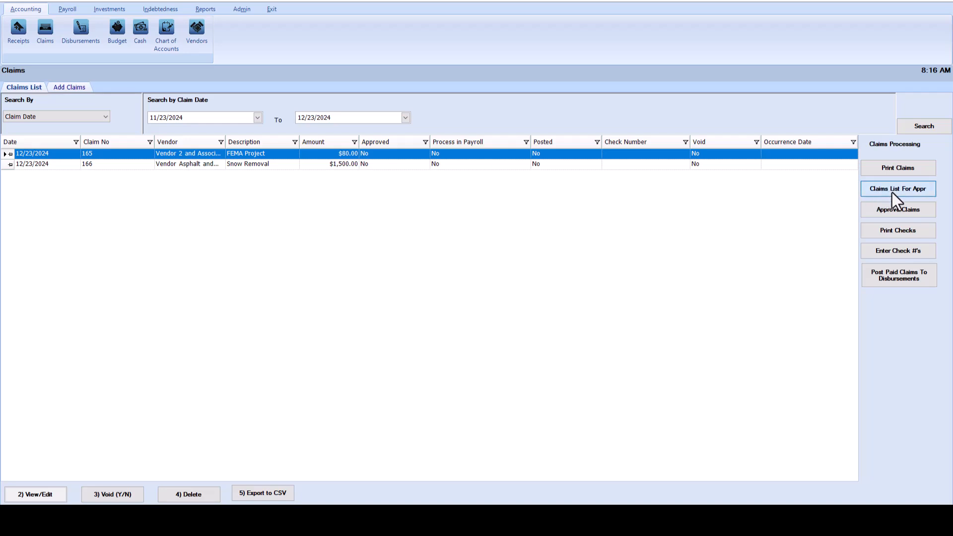
- Preview the Claims List For Approval over the chosen date range
left_click(897, 189)
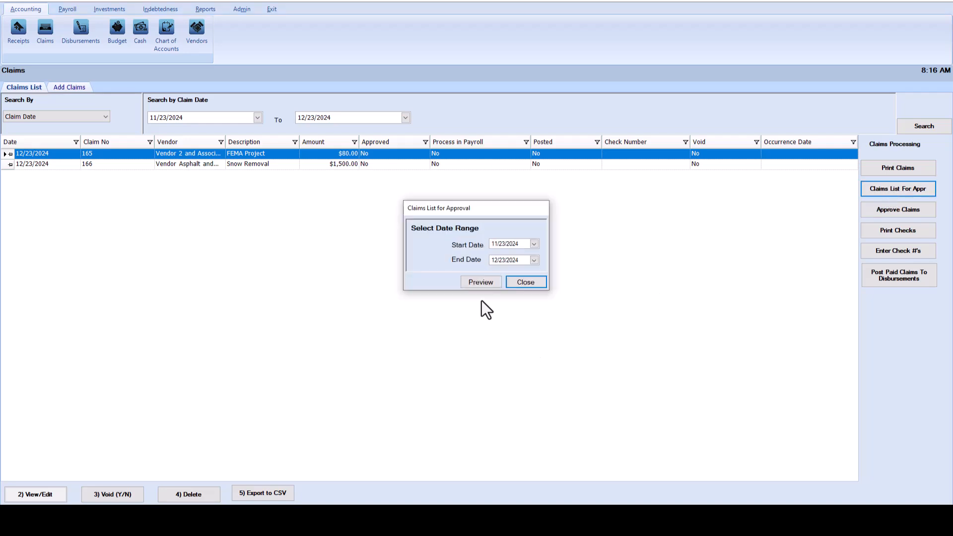
left_click(480, 281)
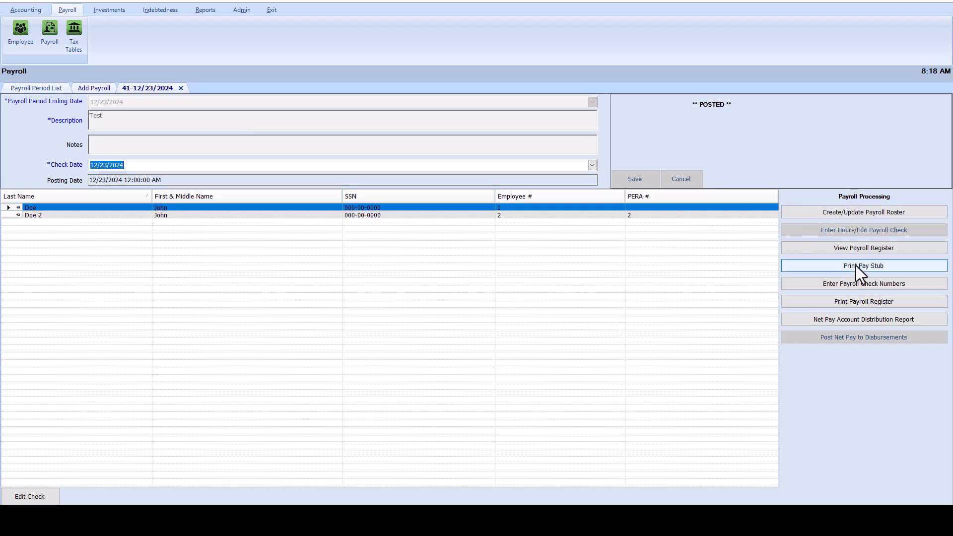
- Preview the pay stubs with check numbers for the 12/23/2024 payroll
left_click(862, 266)
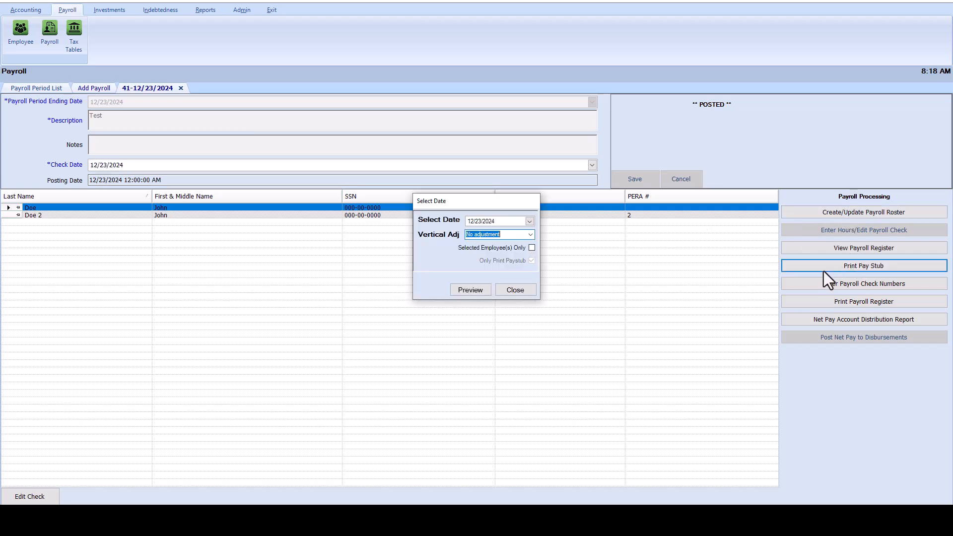
left_click(469, 289)
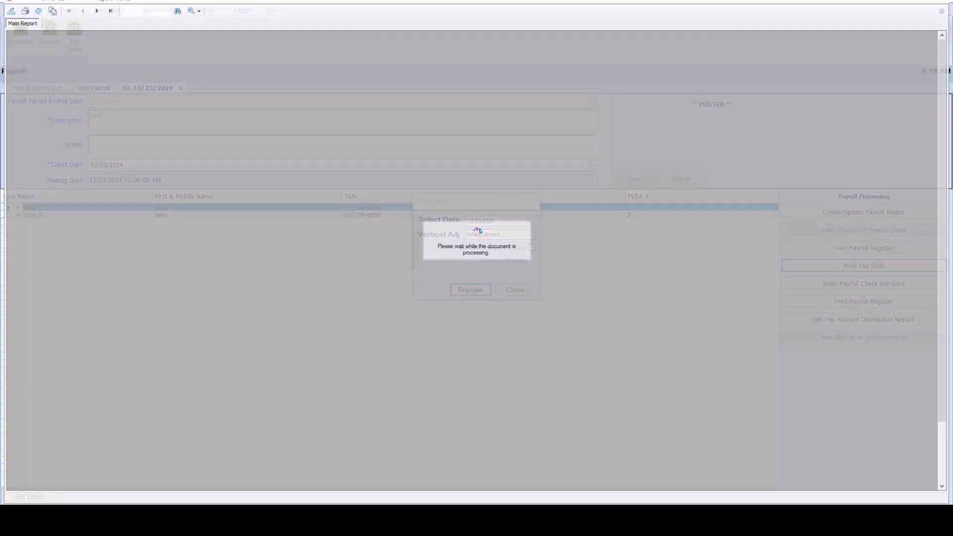
left_click(470, 289)
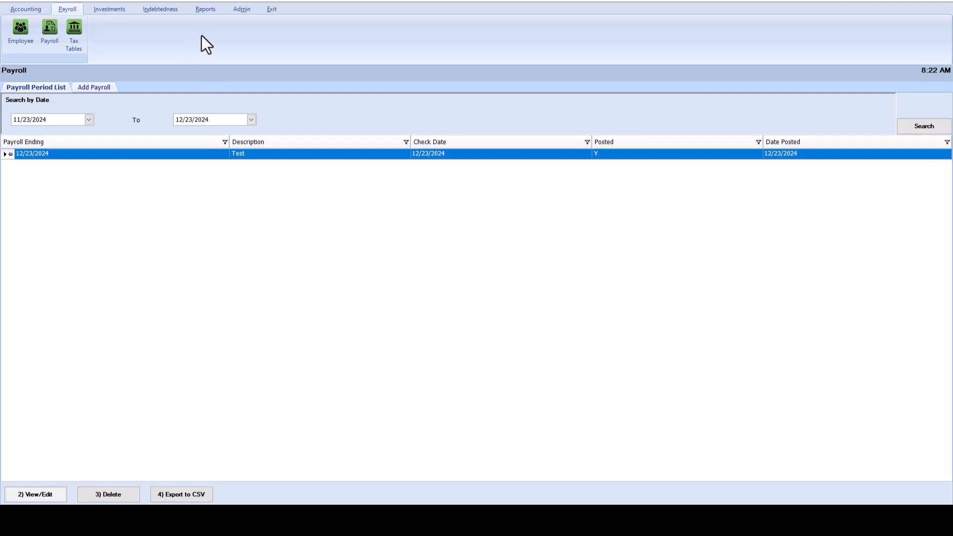
mouse_move(224, 17)
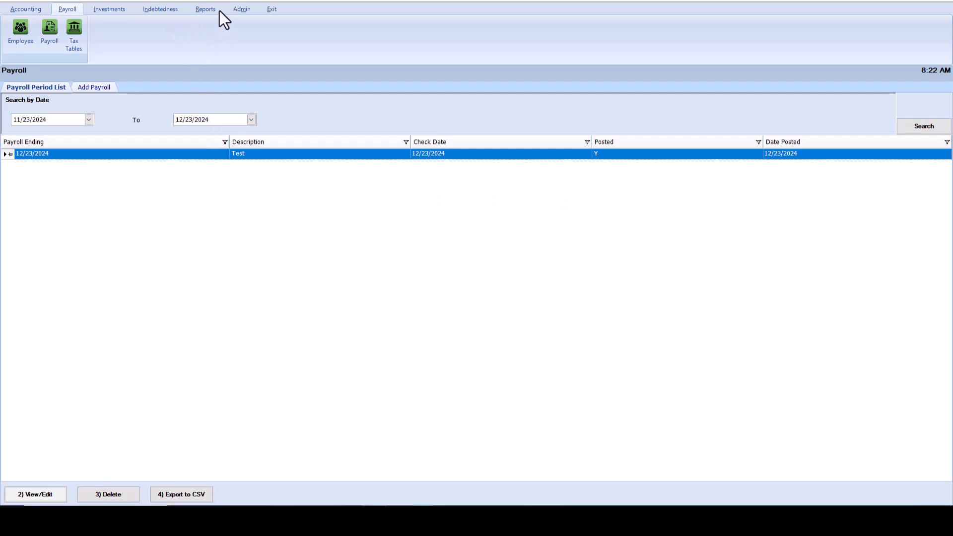
- Preview the W-3 Transmittal of Wage and Tax Statements for fiscal year 2024
left_click(206, 9)
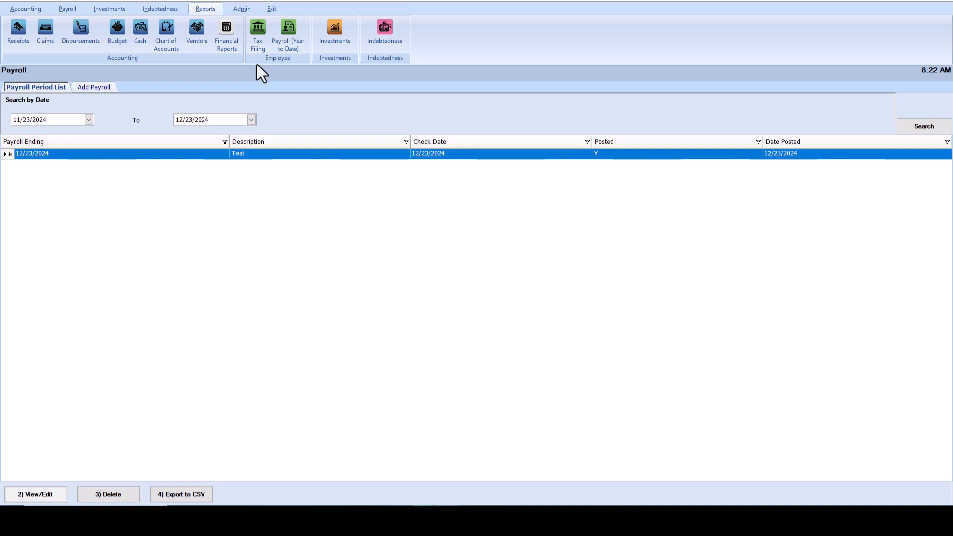
left_click(257, 31)
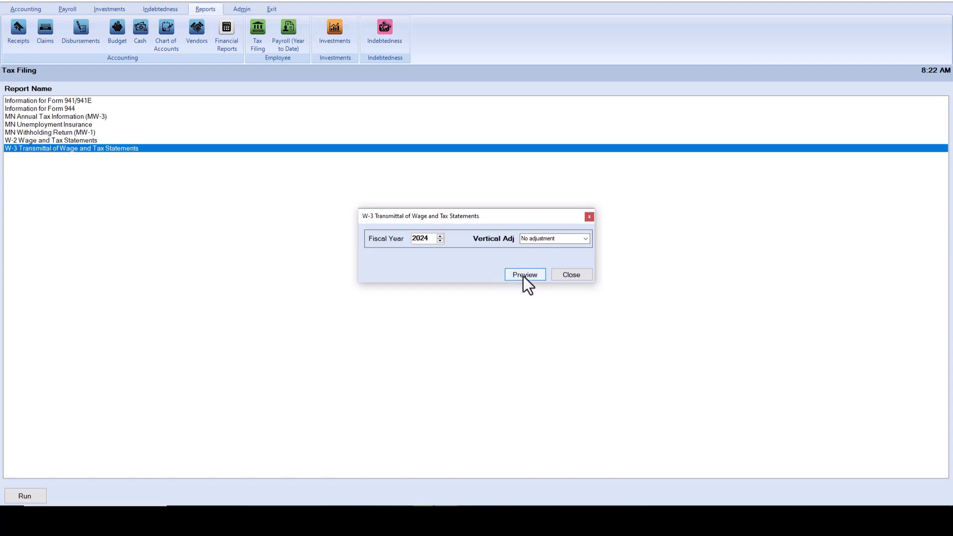
left_click(524, 273)
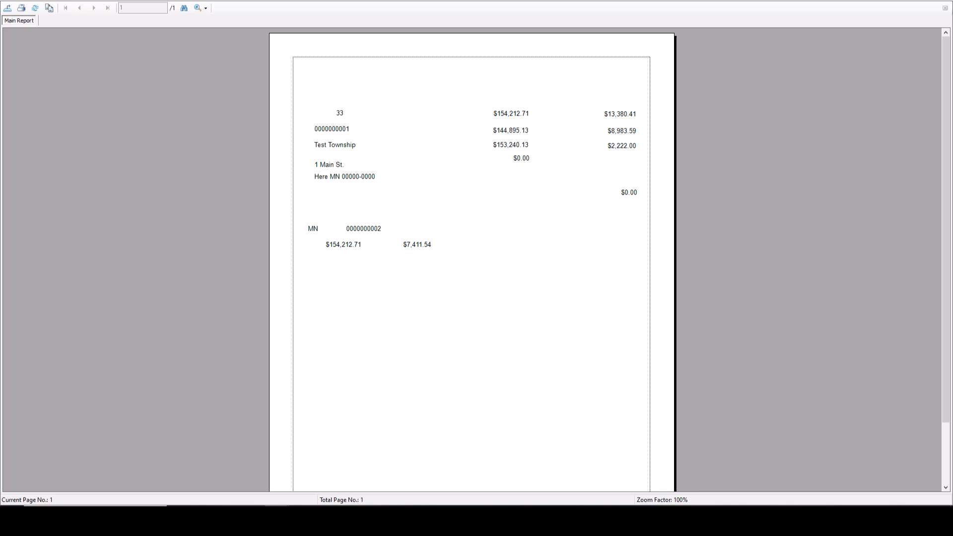